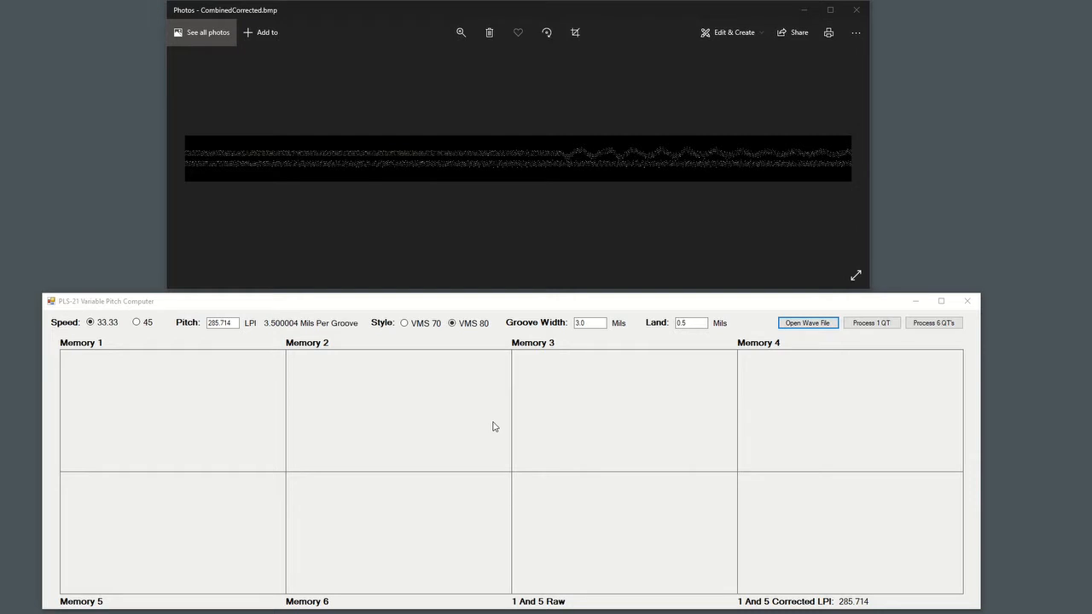
{"action": "mouse_move", "coordinate": [290, 423]}
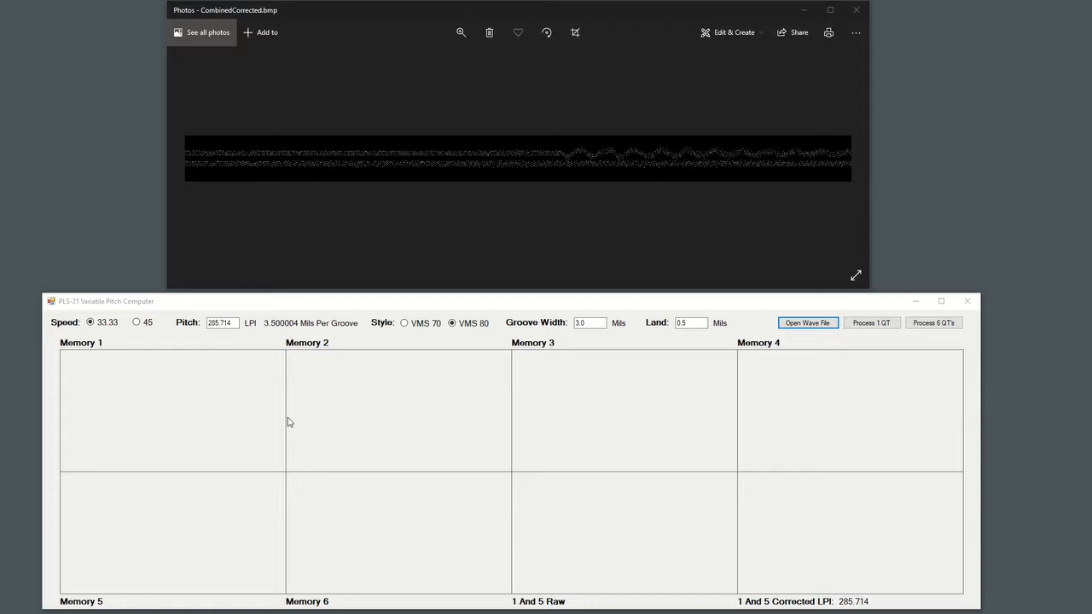
{"action": "mouse_move", "coordinate": [382, 418]}
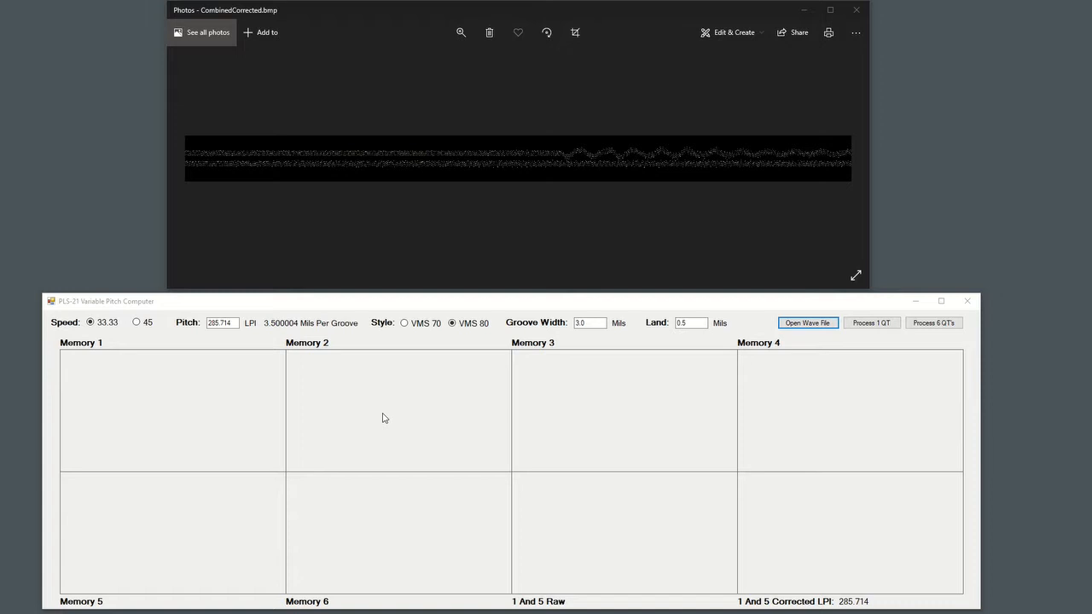
{"action": "mouse_move", "coordinate": [379, 419]}
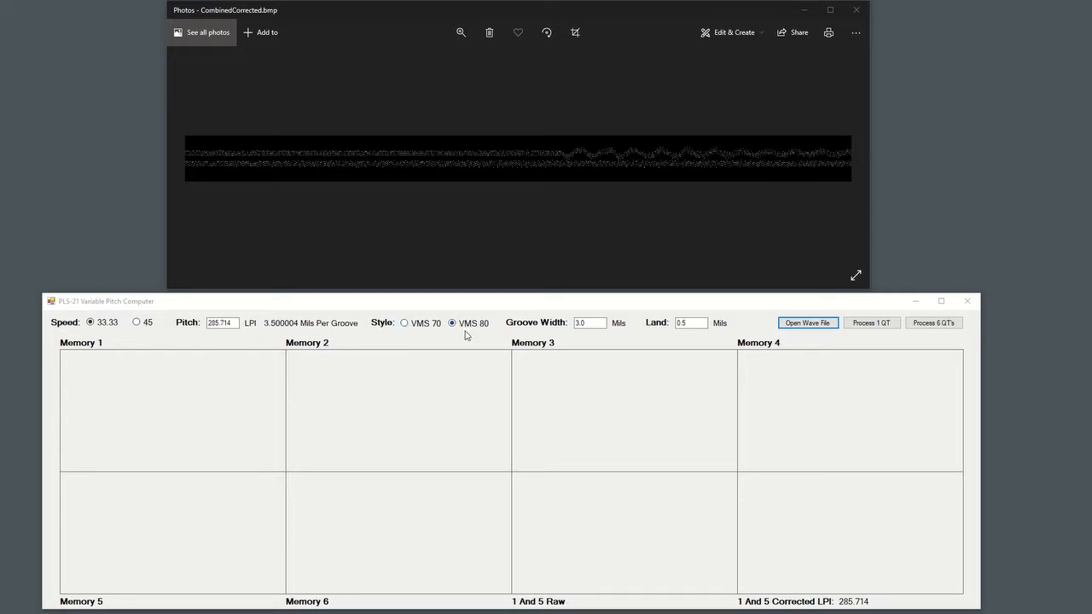
{"action": "mouse_move", "coordinate": [490, 338]}
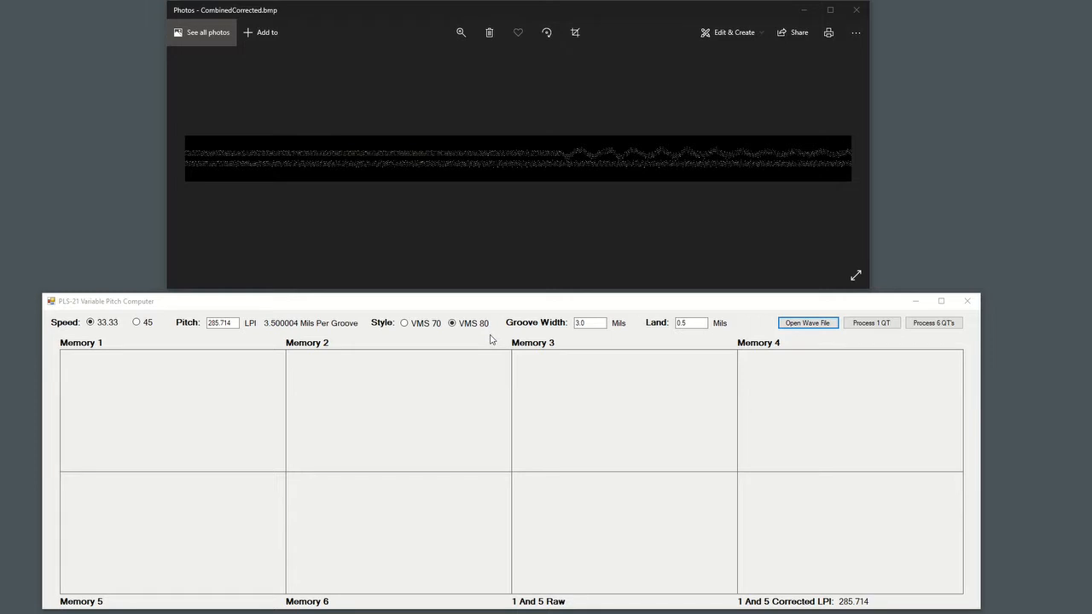
{"action": "mouse_move", "coordinate": [491, 347]}
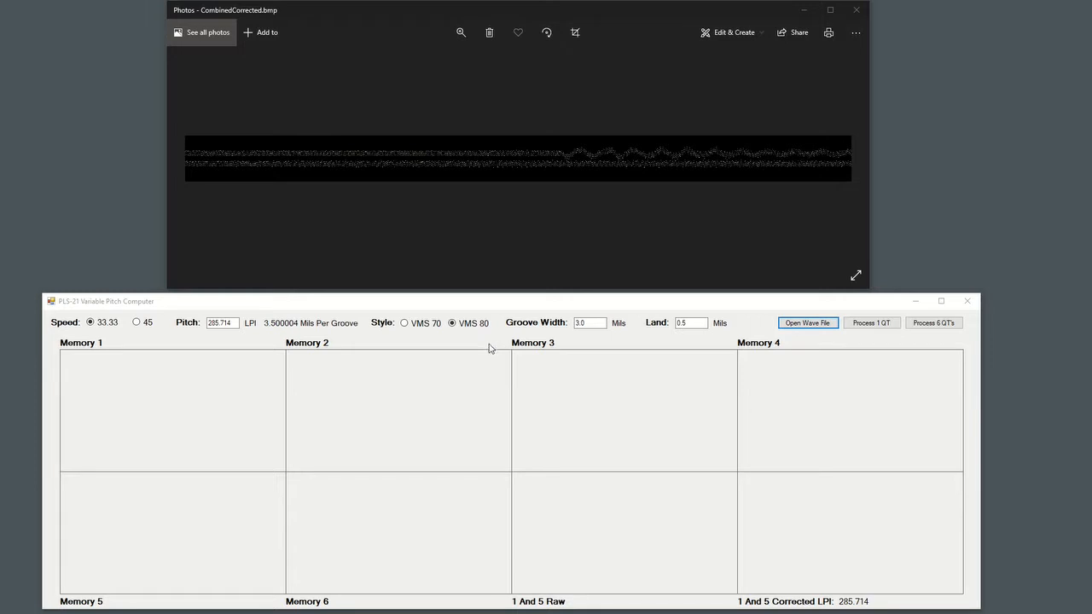
{"action": "mouse_move", "coordinate": [507, 344]}
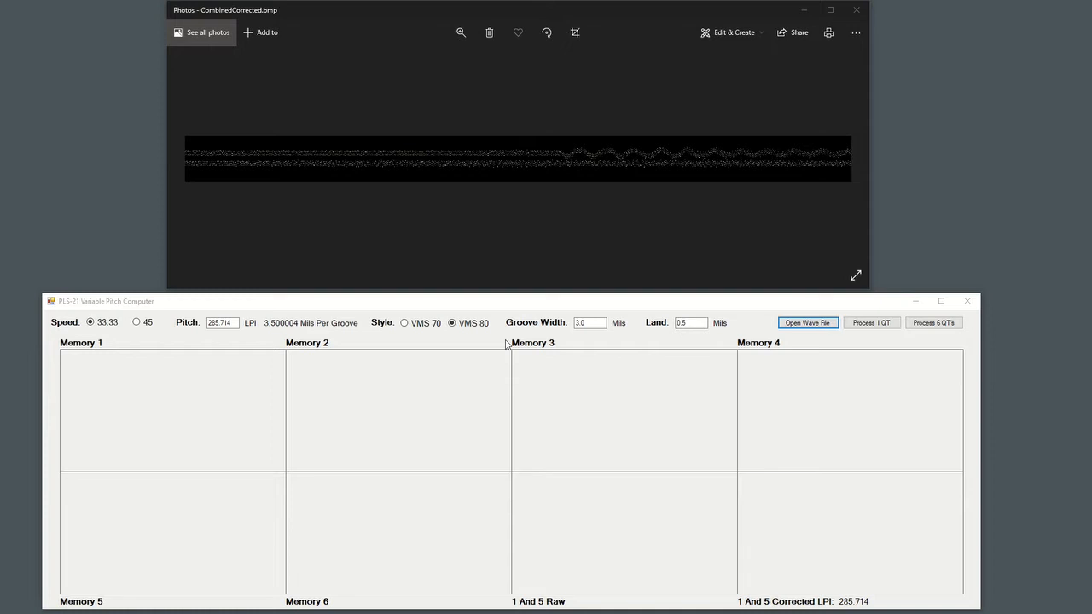
{"action": "mouse_move", "coordinate": [489, 223]}
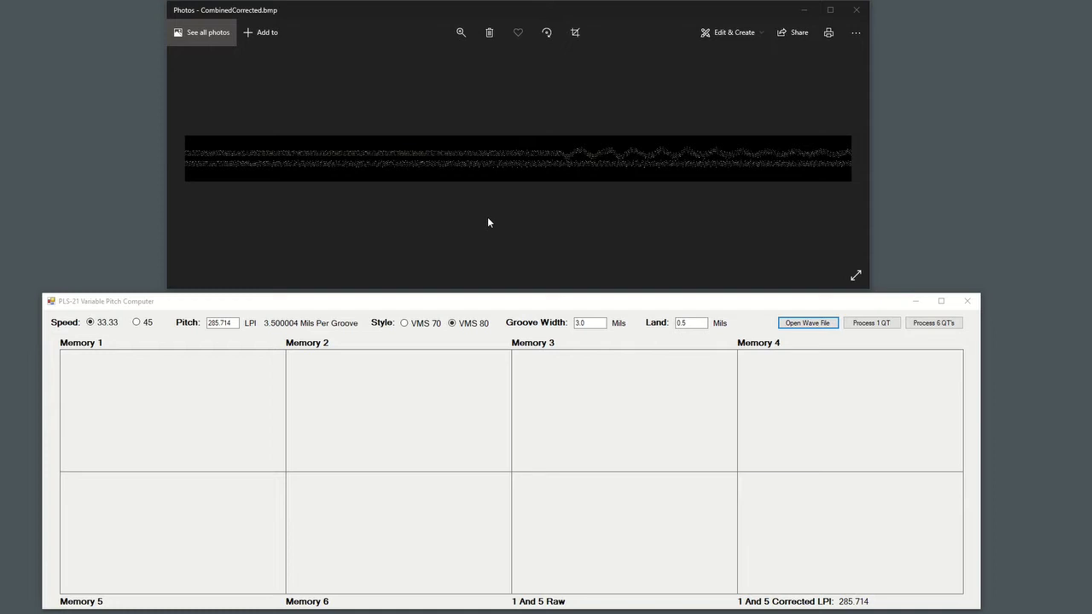
Zoom into another stretch of the corrected grooves, then return the image to Best fit
{"action": "left_click", "coordinate": [461, 32]}
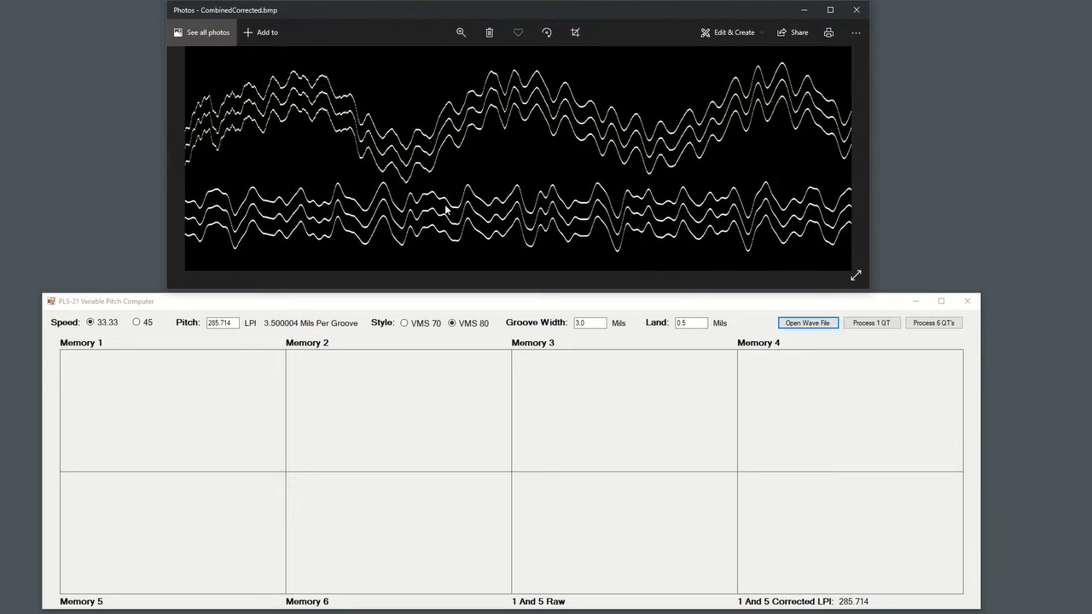
{"action": "mouse_move", "coordinate": [596, 196]}
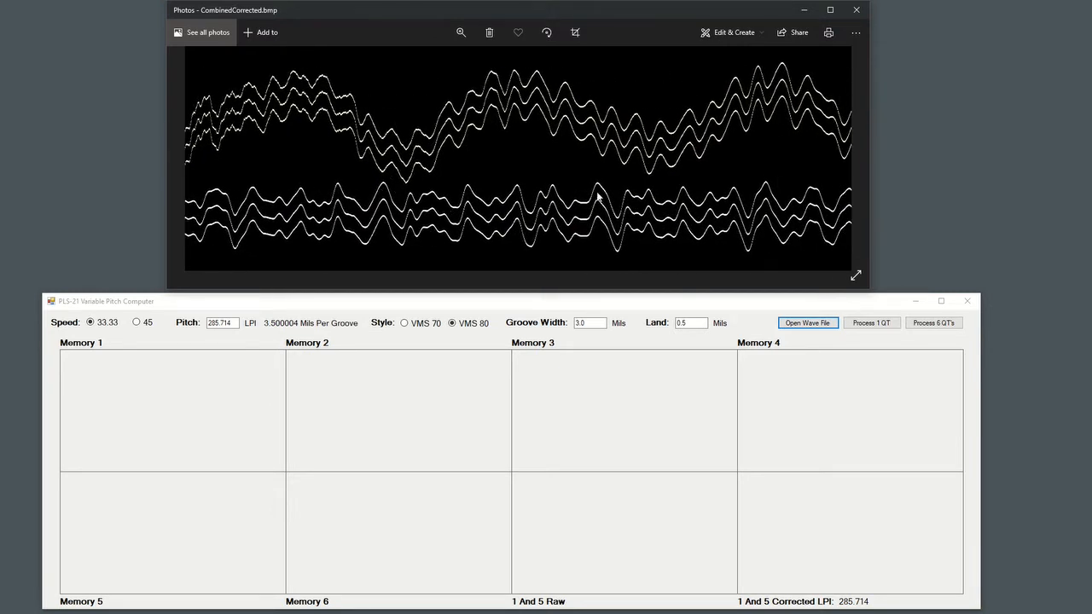
{"action": "mouse_move", "coordinate": [457, 196]}
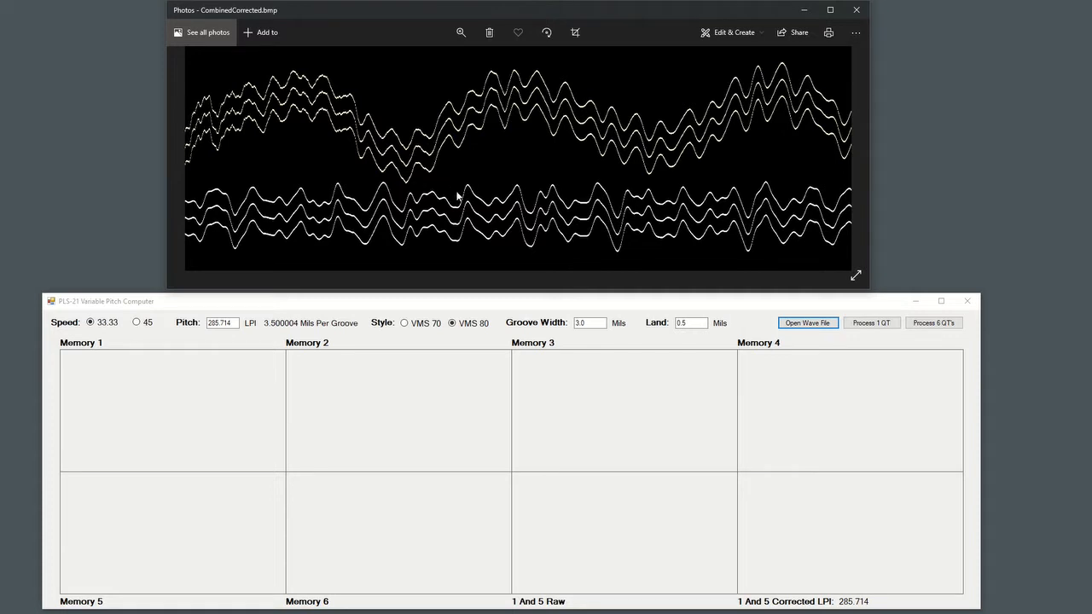
{"action": "mouse_move", "coordinate": [529, 176]}
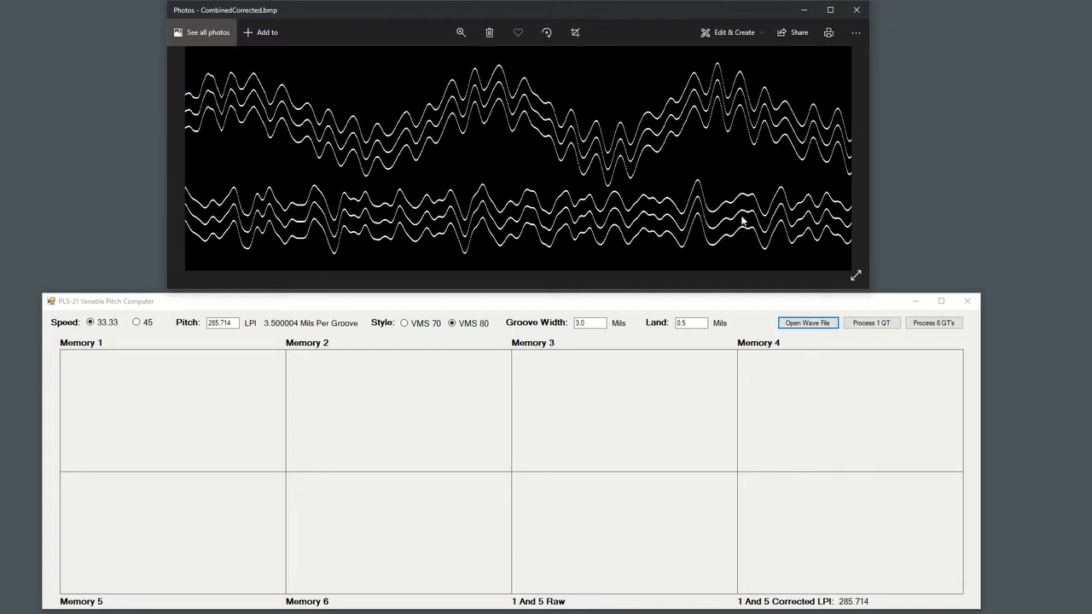
{"action": "mouse_move", "coordinate": [670, 155]}
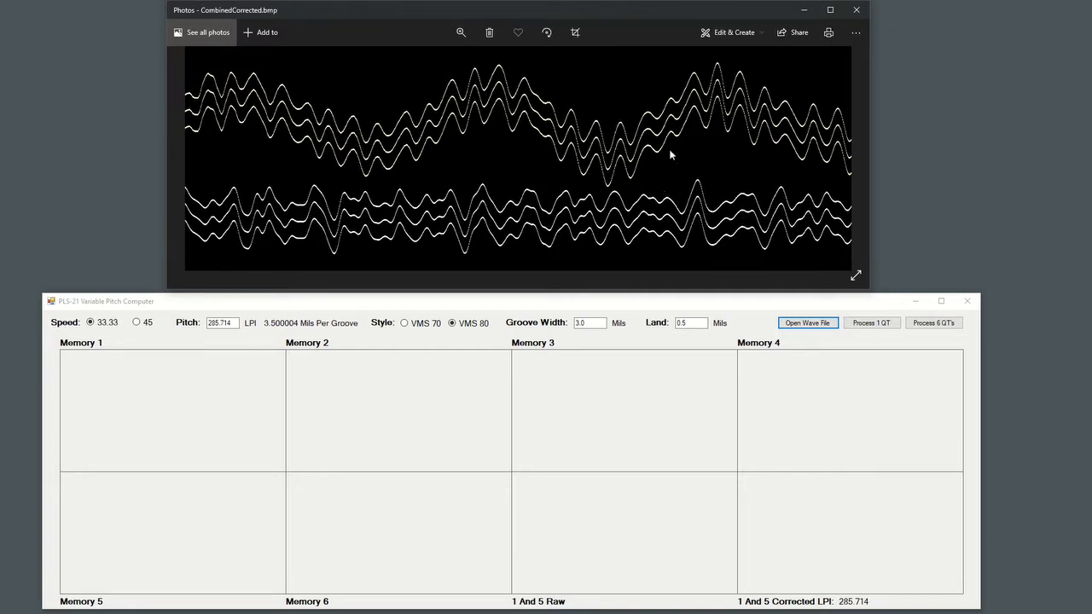
{"action": "mouse_move", "coordinate": [597, 212]}
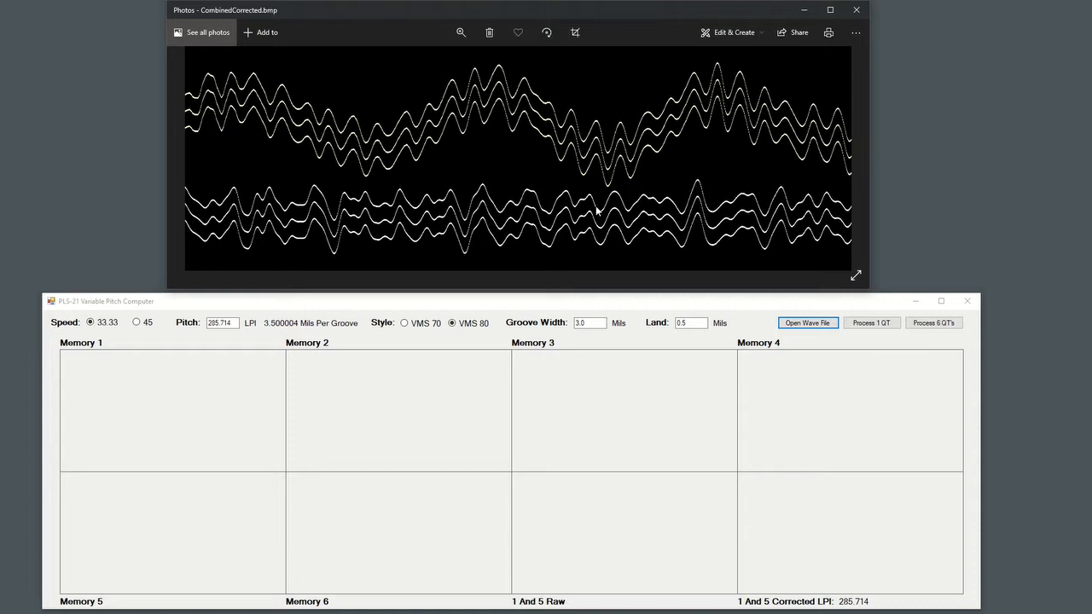
{"action": "mouse_move", "coordinate": [555, 110]}
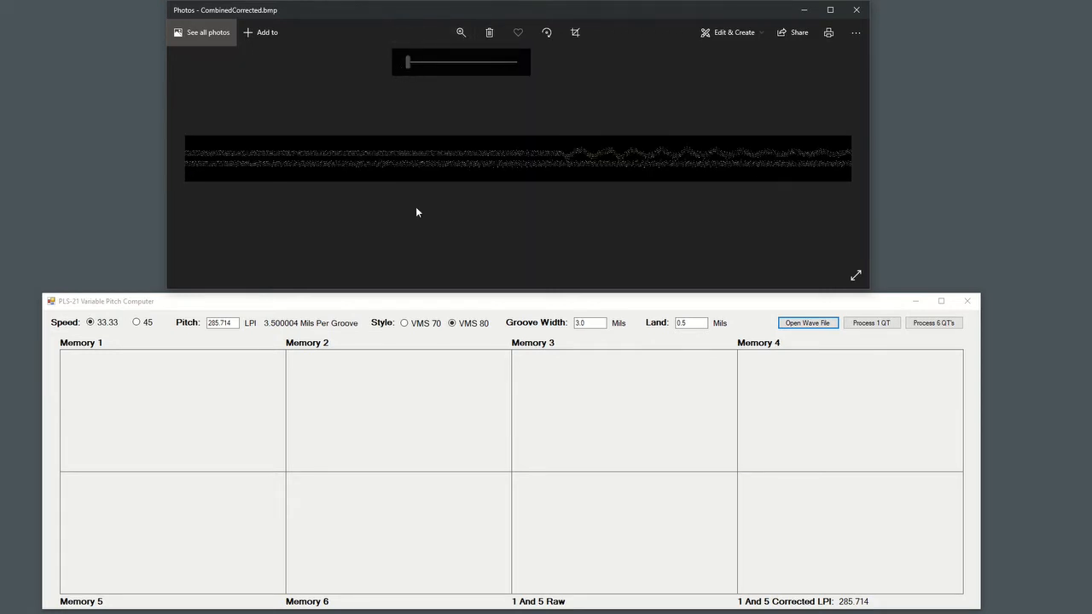
{"action": "mouse_move", "coordinate": [408, 226]}
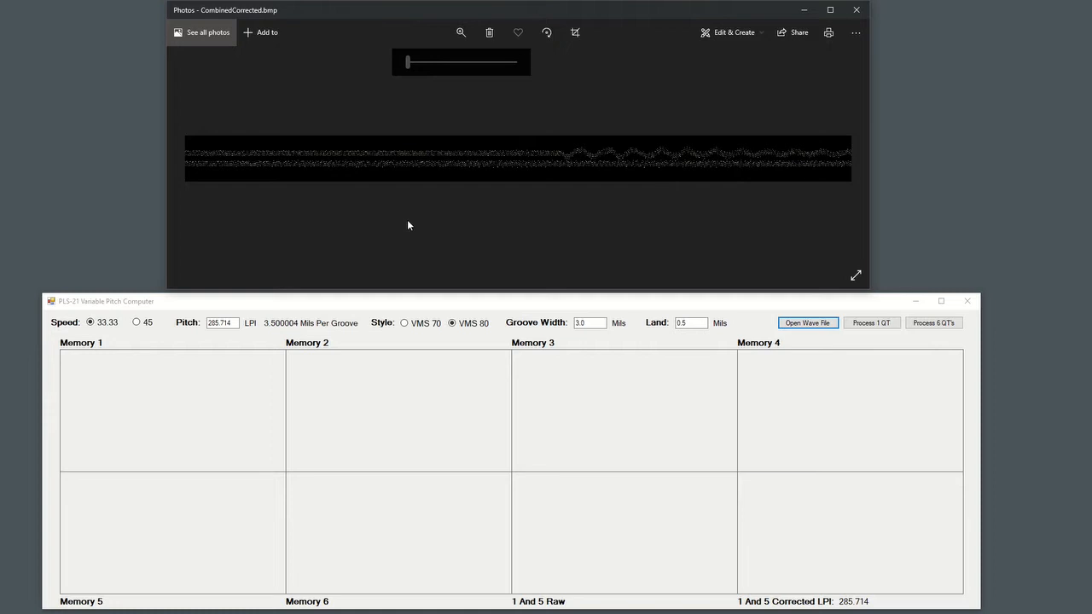
{"action": "mouse_move", "coordinate": [536, 202]}
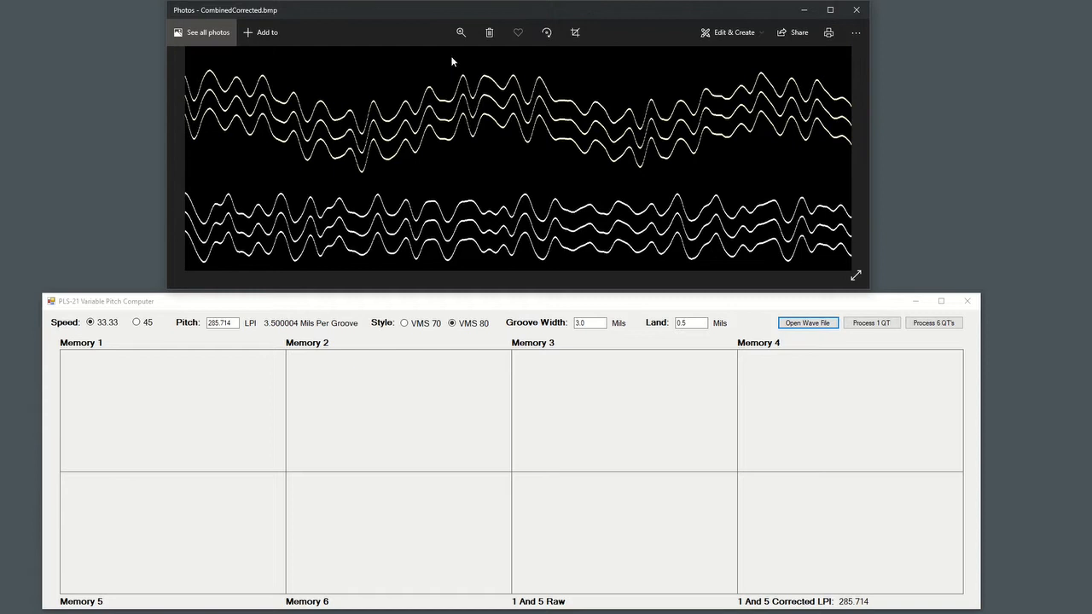
{"action": "left_click", "coordinate": [461, 32]}
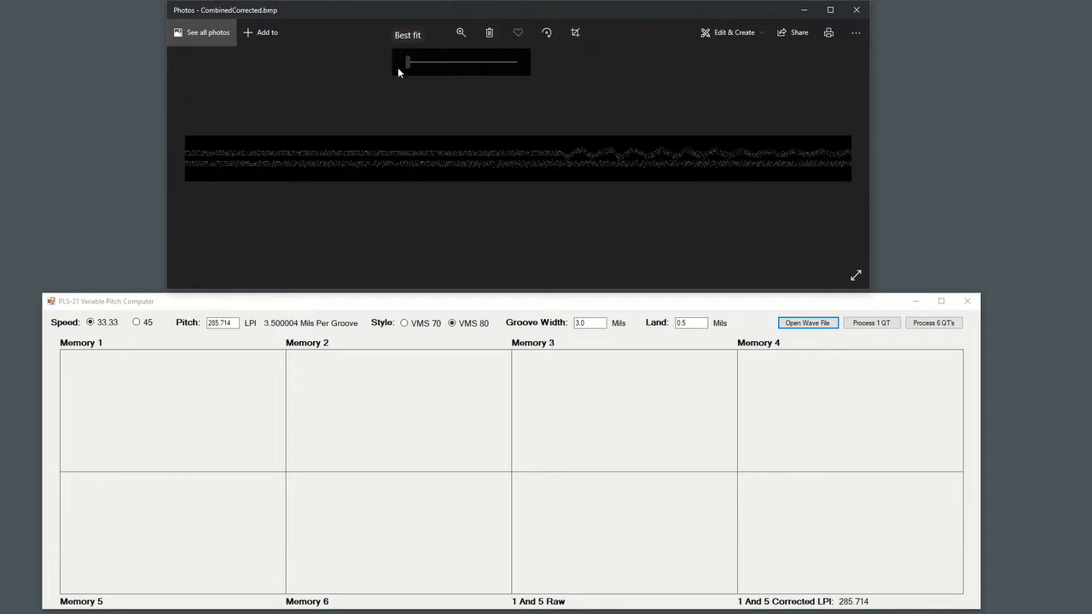
{"action": "mouse_move", "coordinate": [407, 148]}
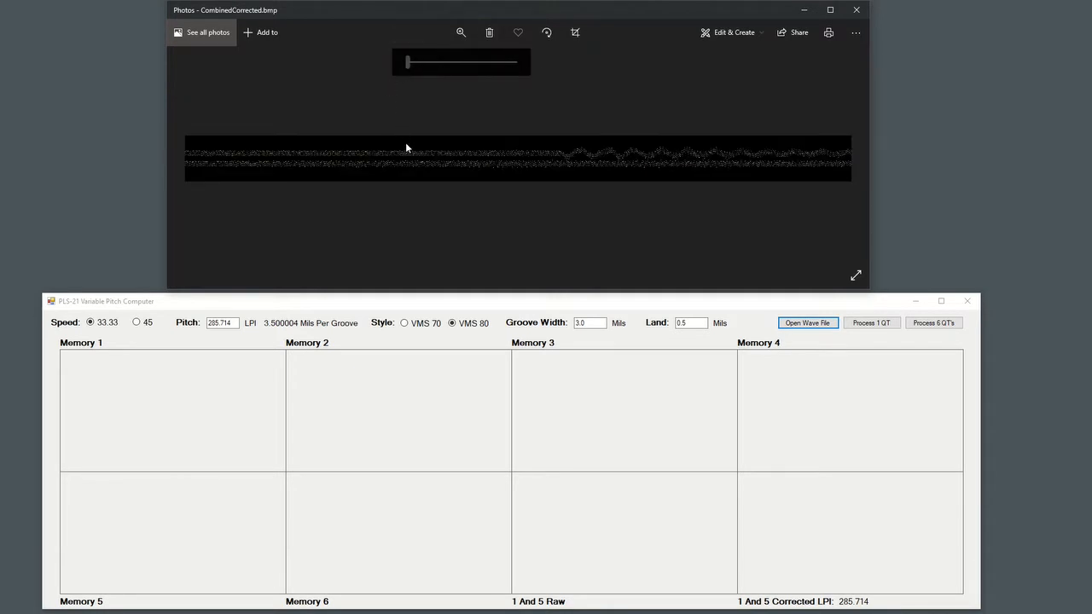
{"action": "mouse_move", "coordinate": [410, 156]}
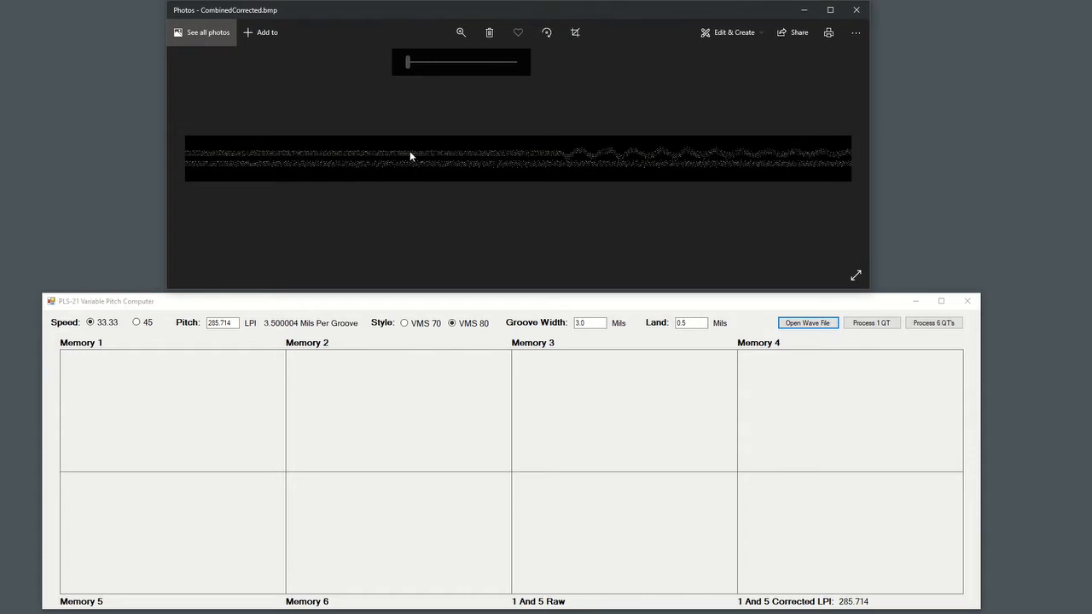
{"action": "mouse_move", "coordinate": [787, 309]}
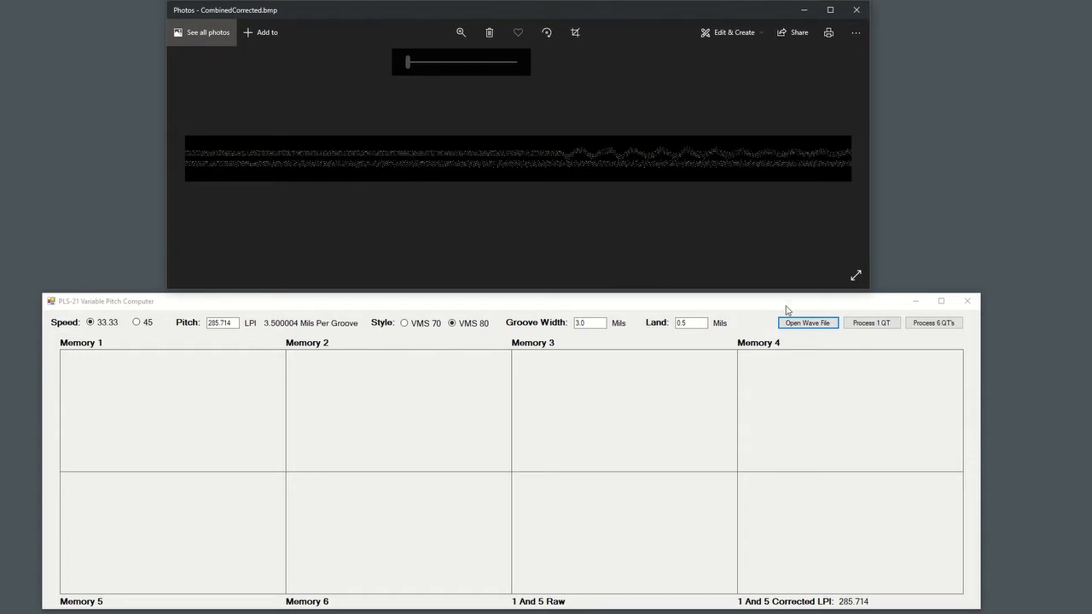
{"action": "mouse_move", "coordinate": [840, 324]}
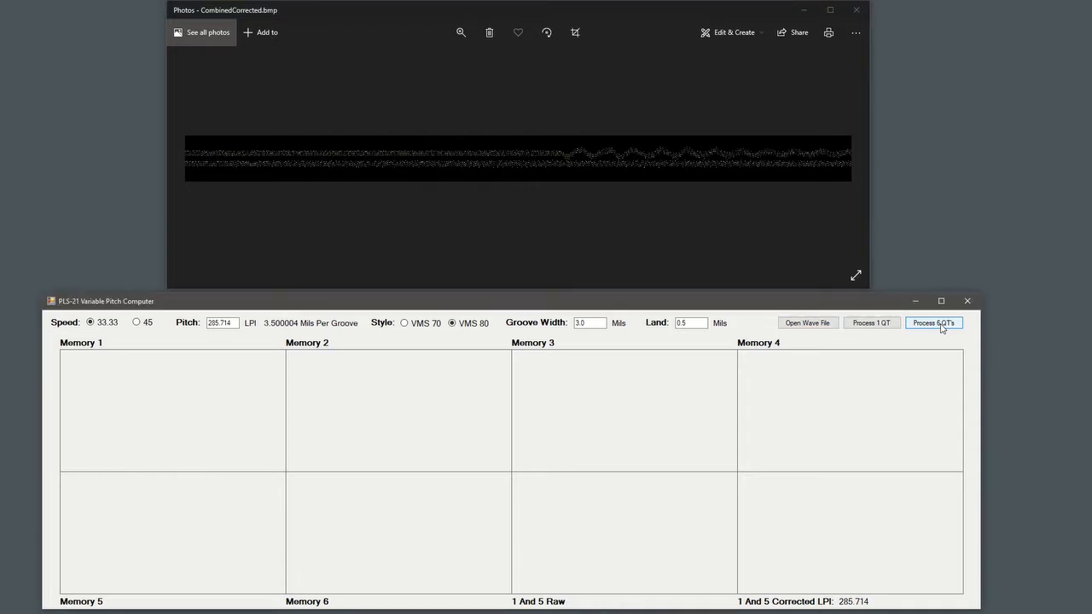
Process 6 QT's to fill Memory 1–6 and the 1 And 5 panels, corrected LPI 124.8111
{"action": "left_click", "coordinate": [932, 322]}
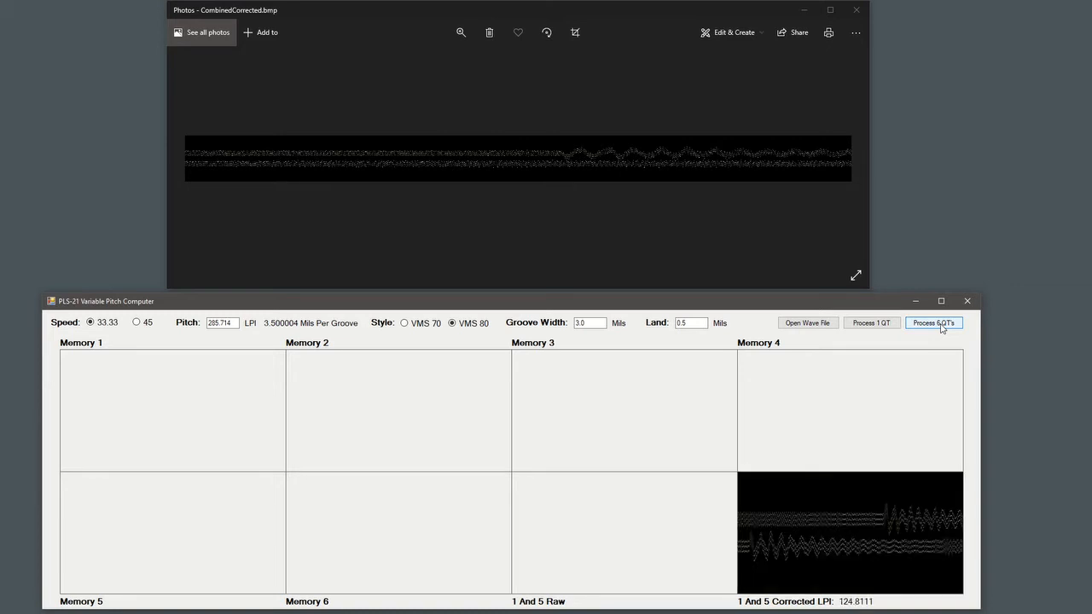
{"action": "left_click", "coordinate": [932, 322]}
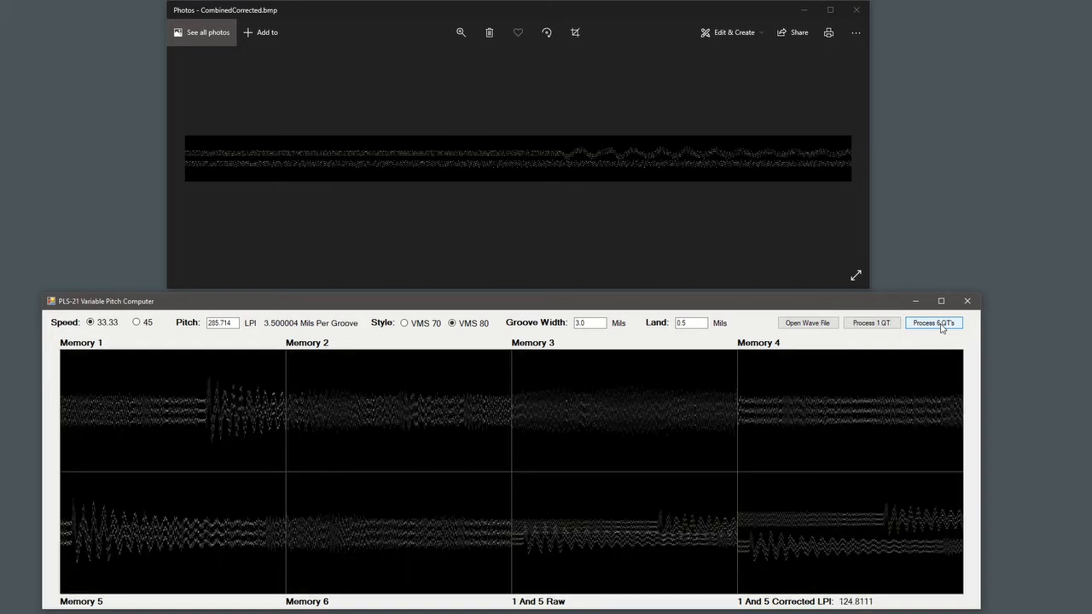
{"action": "mouse_move", "coordinate": [502, 437]}
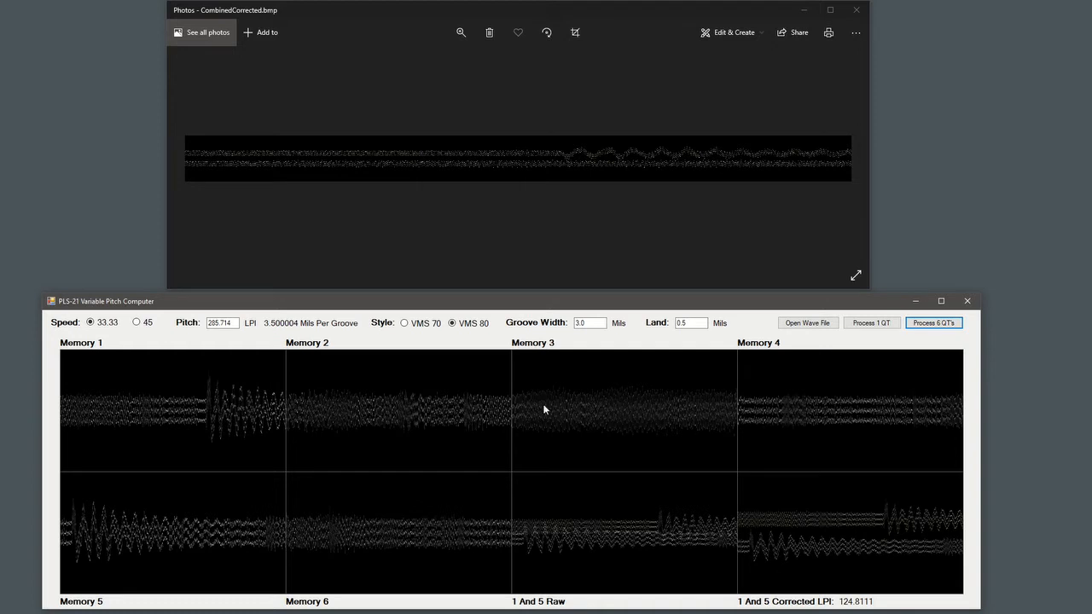
{"action": "mouse_move", "coordinate": [882, 405]}
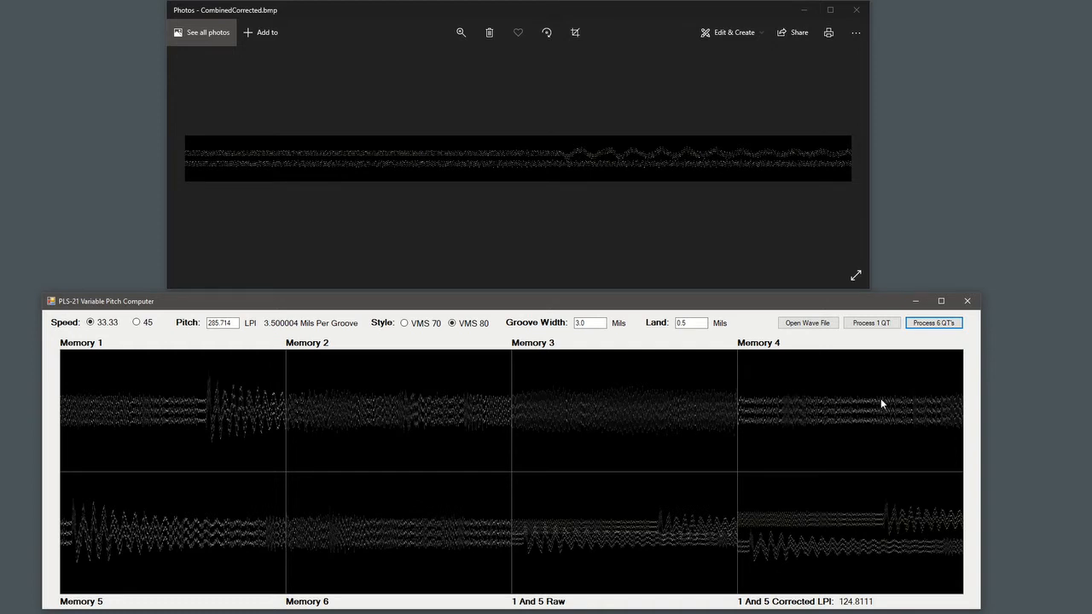
{"action": "mouse_move", "coordinate": [221, 425]}
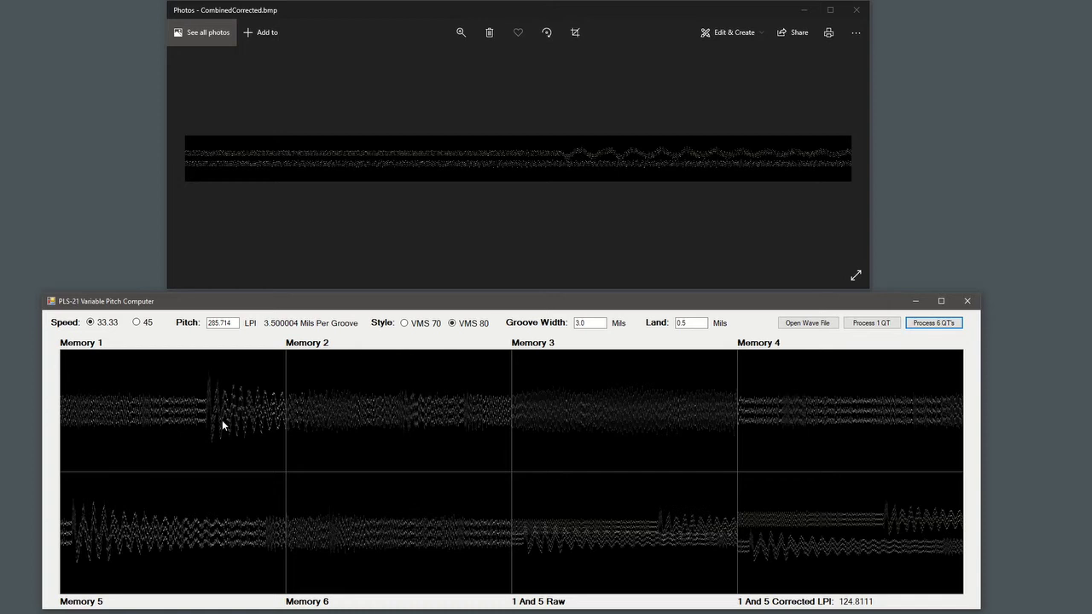
{"action": "mouse_move", "coordinate": [148, 409]}
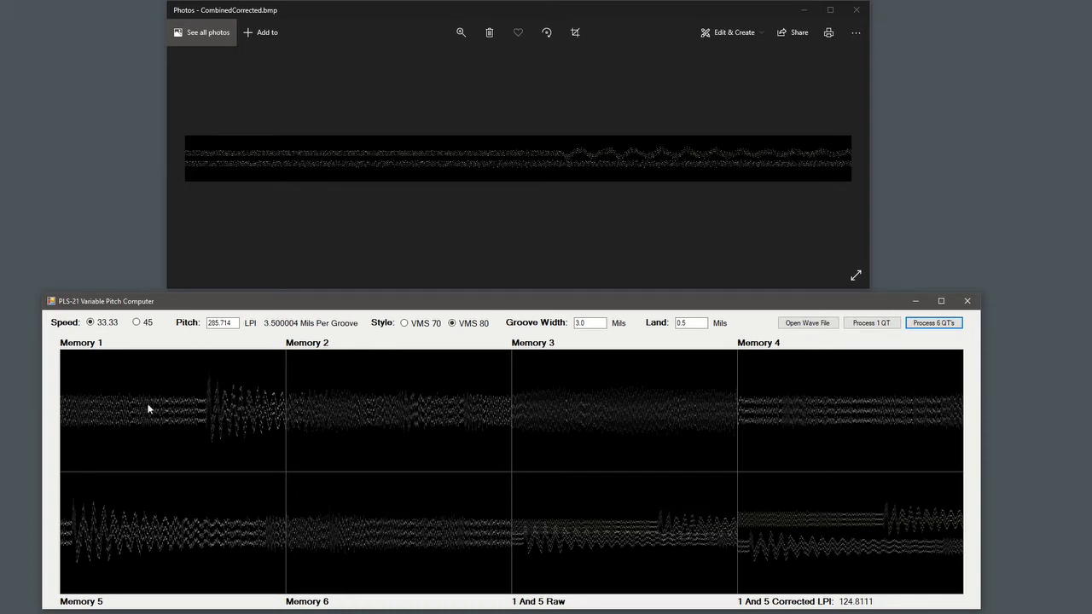
{"action": "mouse_move", "coordinate": [216, 410]}
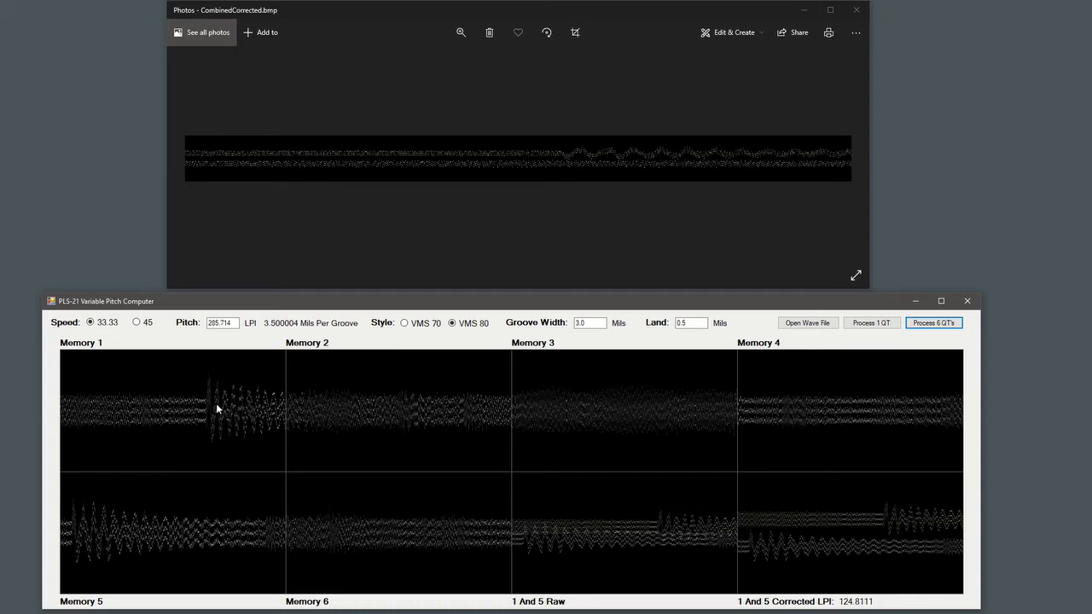
{"action": "mouse_move", "coordinate": [275, 407]}
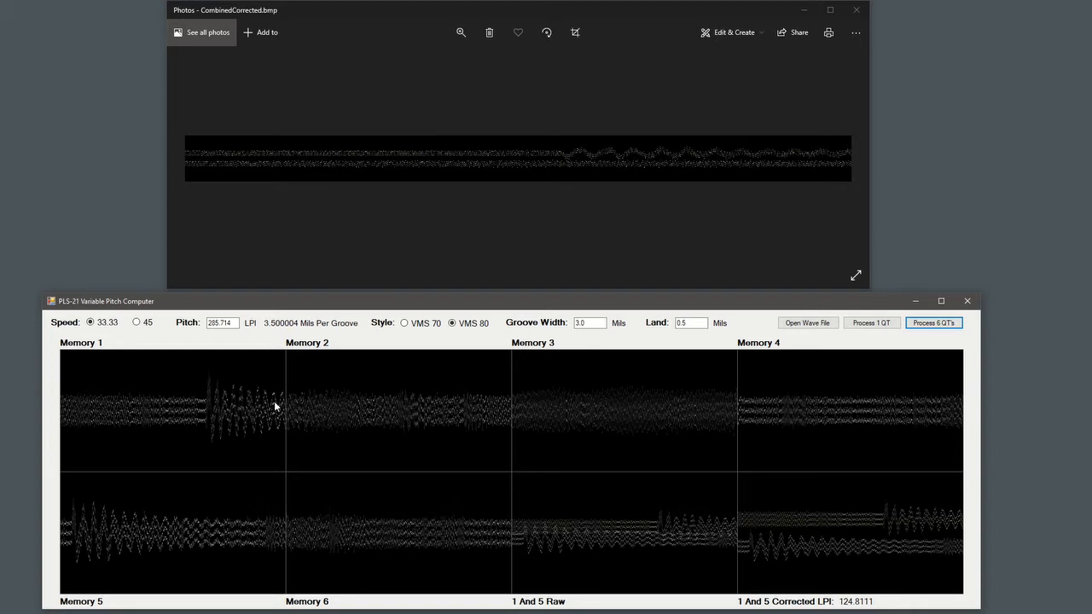
{"action": "mouse_move", "coordinate": [178, 407]}
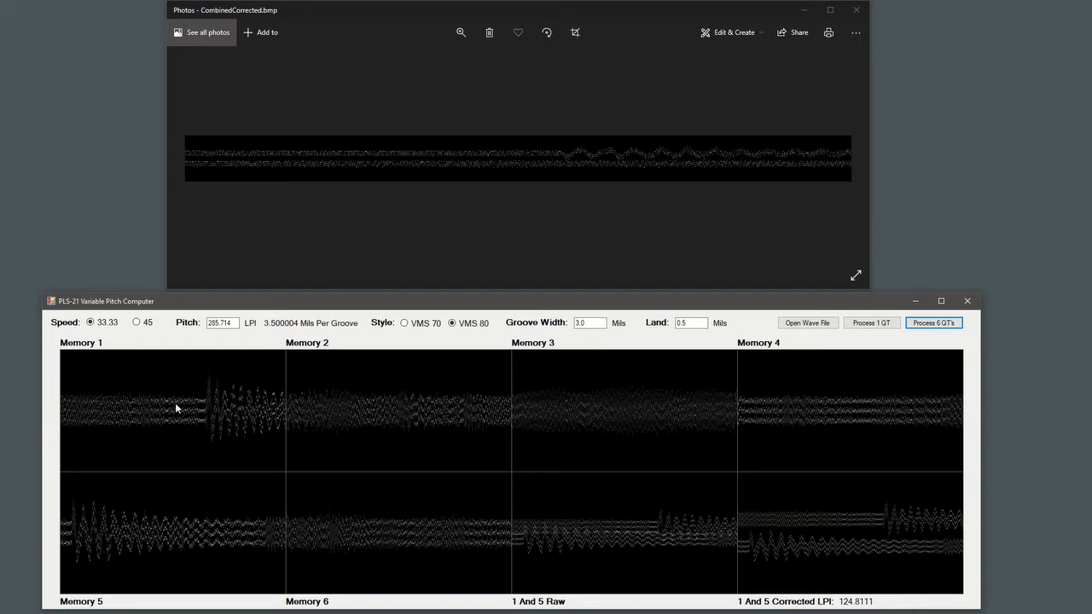
{"action": "mouse_move", "coordinate": [98, 421]}
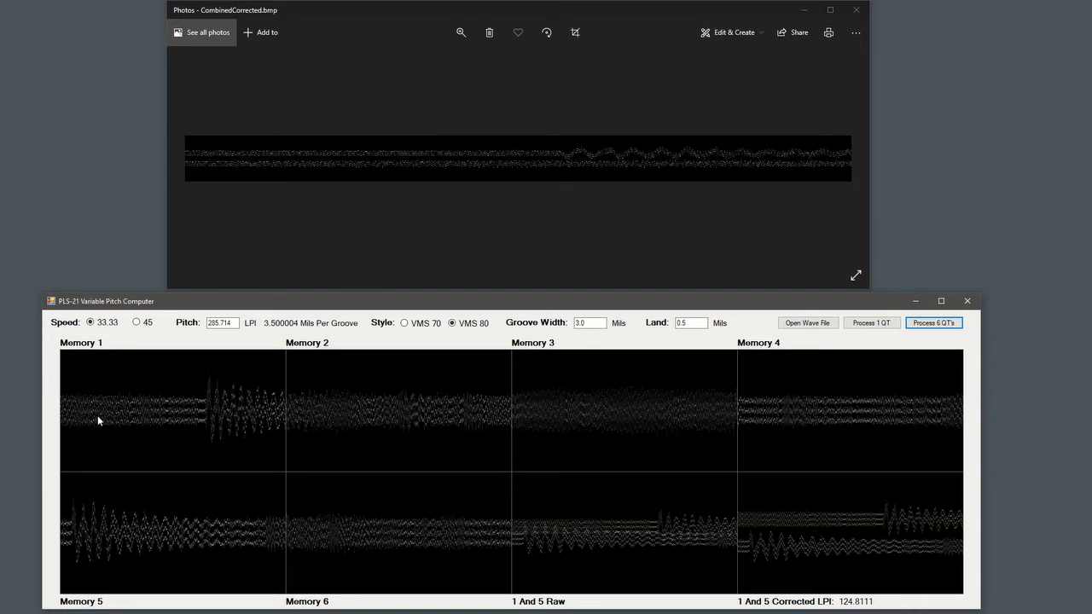
{"action": "mouse_move", "coordinate": [209, 414]}
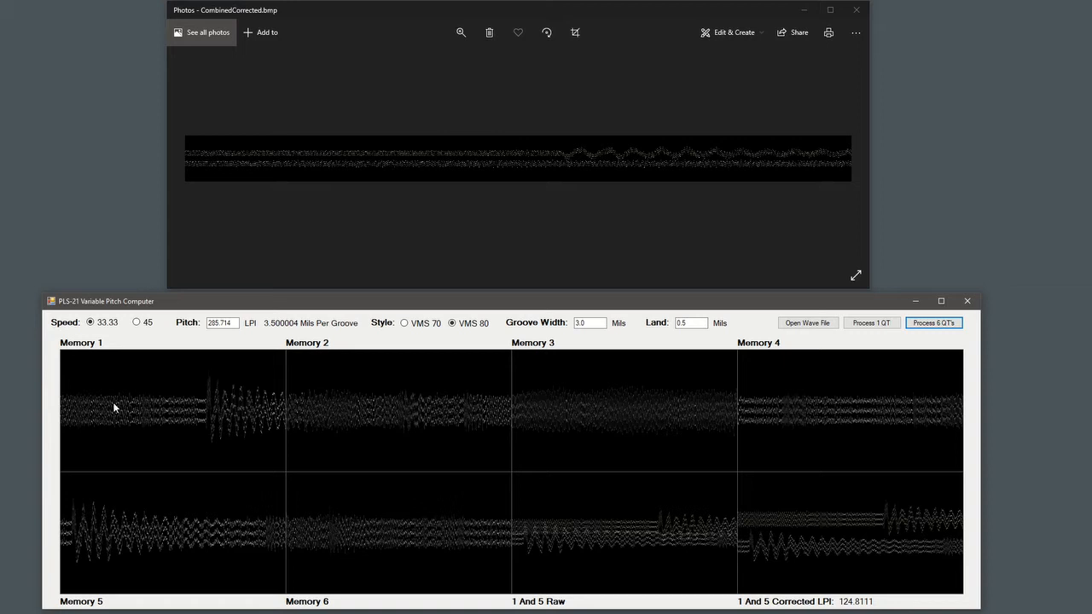
{"action": "mouse_move", "coordinate": [245, 411]}
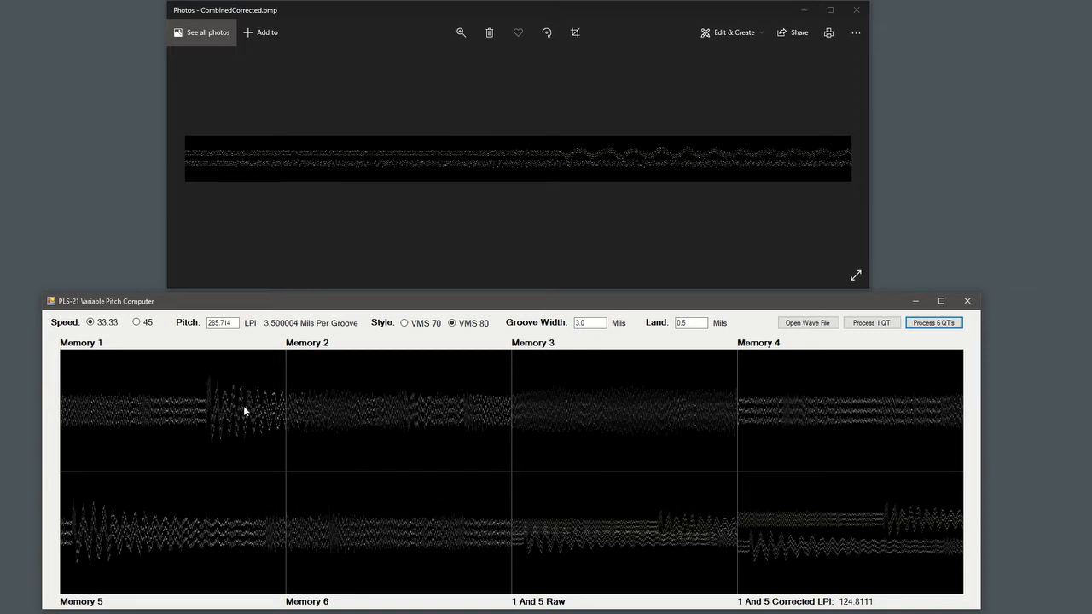
{"action": "mouse_move", "coordinate": [167, 366]}
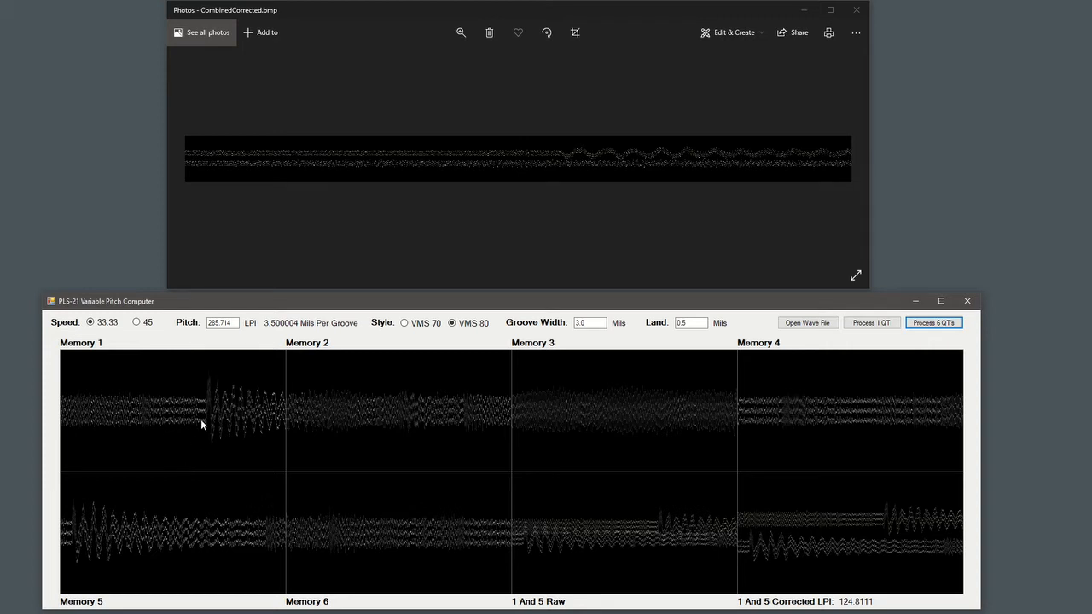
{"action": "mouse_move", "coordinate": [128, 416]}
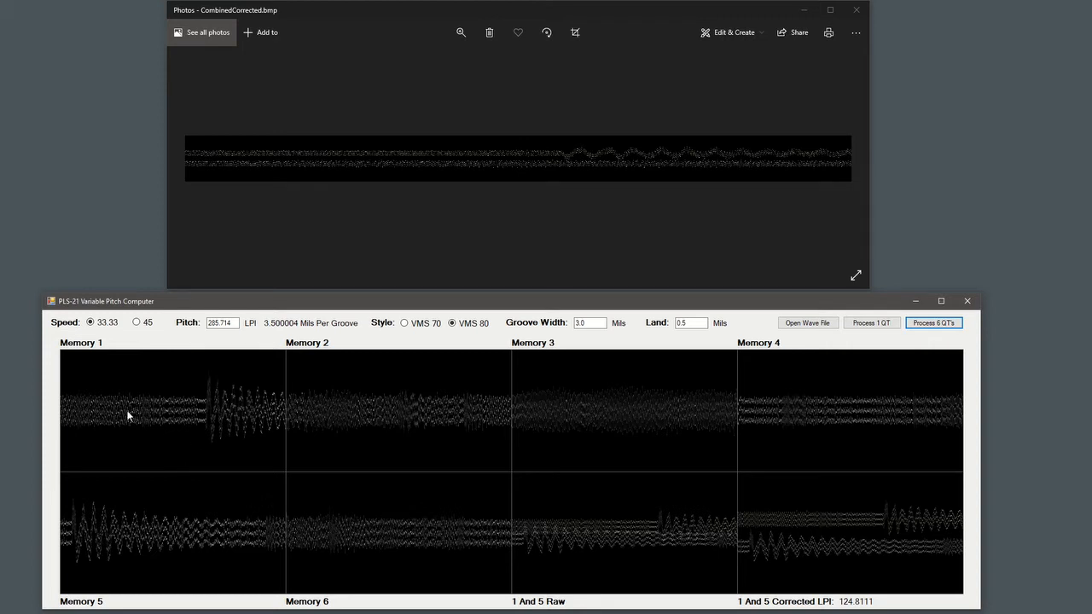
{"action": "mouse_move", "coordinate": [474, 397]}
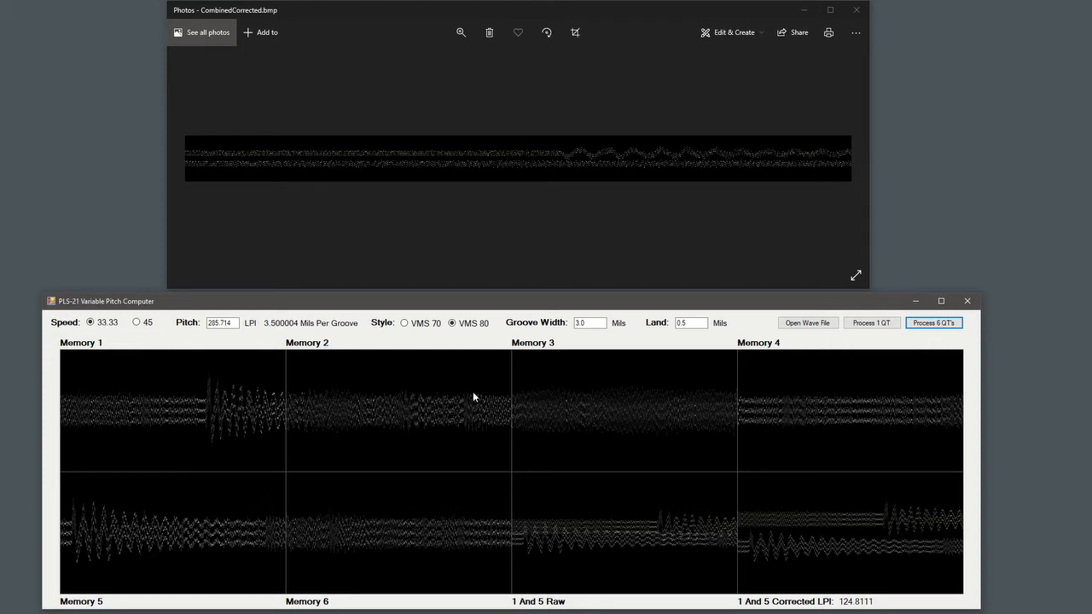
{"action": "mouse_move", "coordinate": [849, 347]}
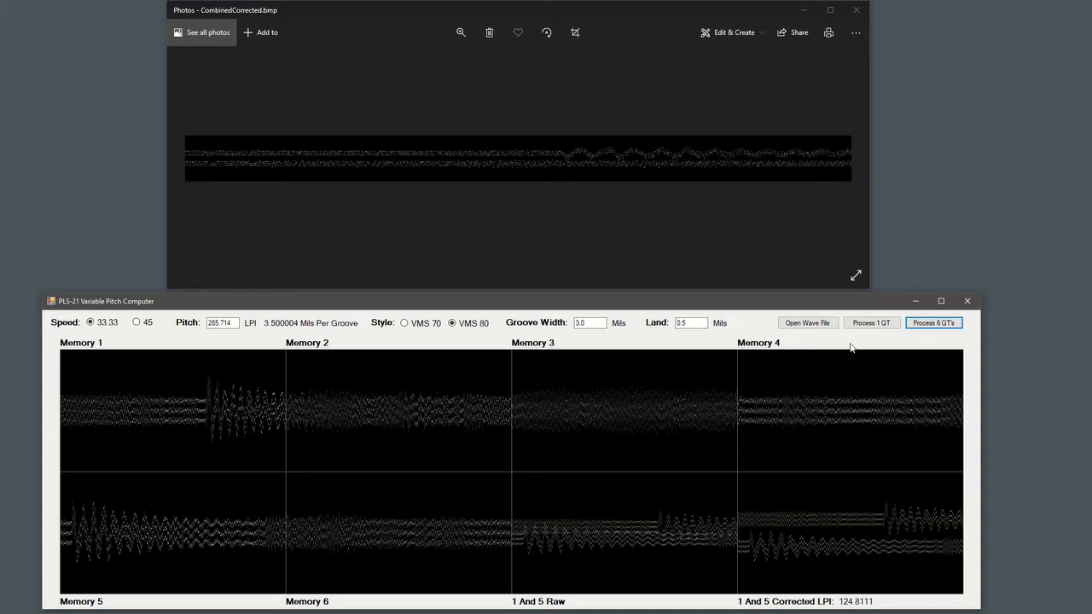
{"action": "mouse_move", "coordinate": [870, 323]}
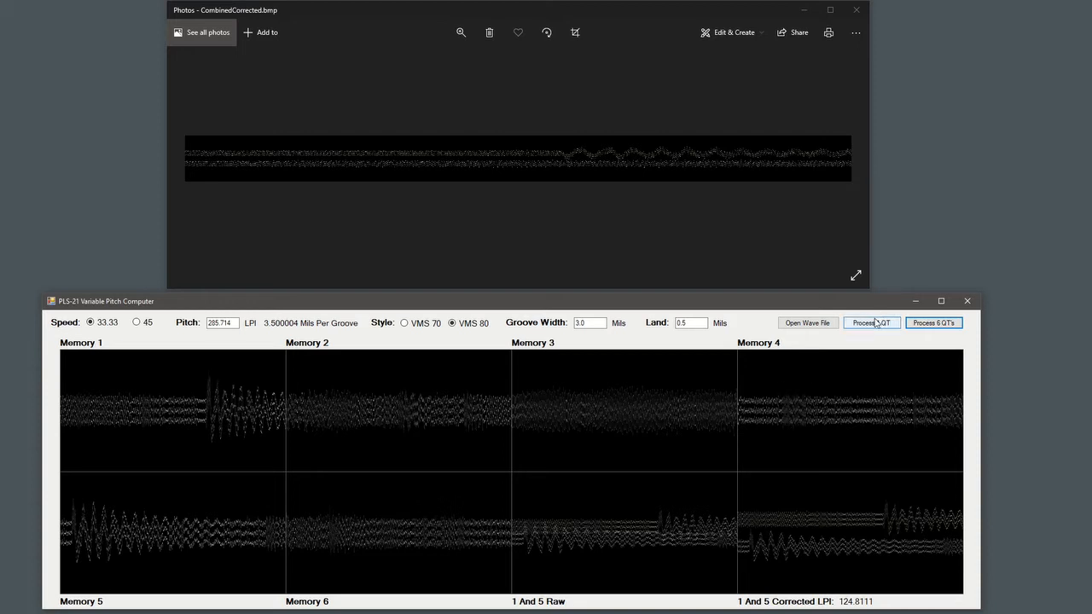
{"action": "left_click", "coordinate": [870, 322]}
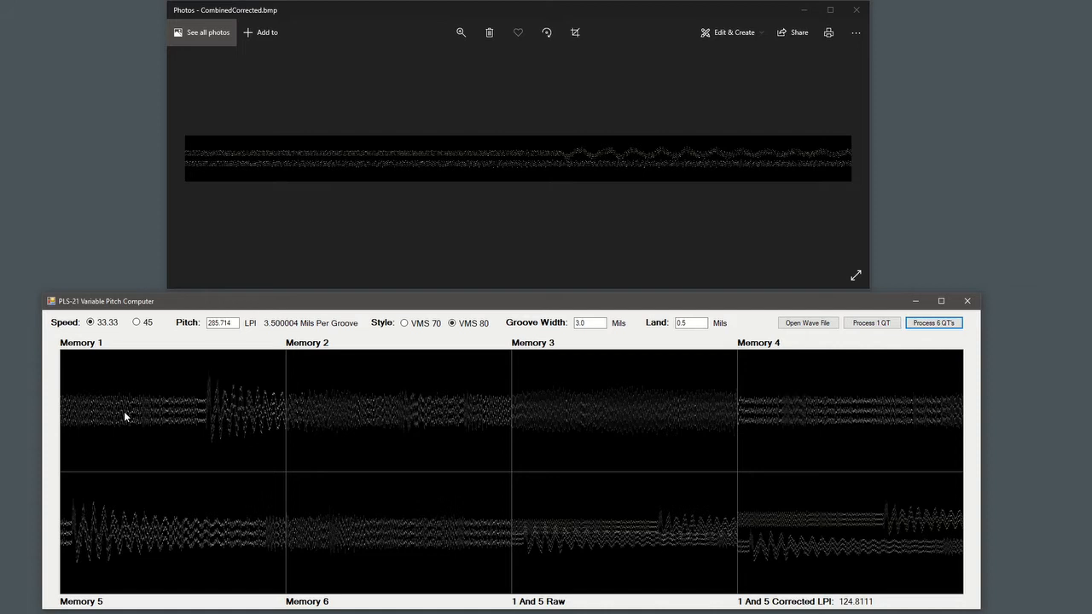
{"action": "mouse_move", "coordinate": [337, 417]}
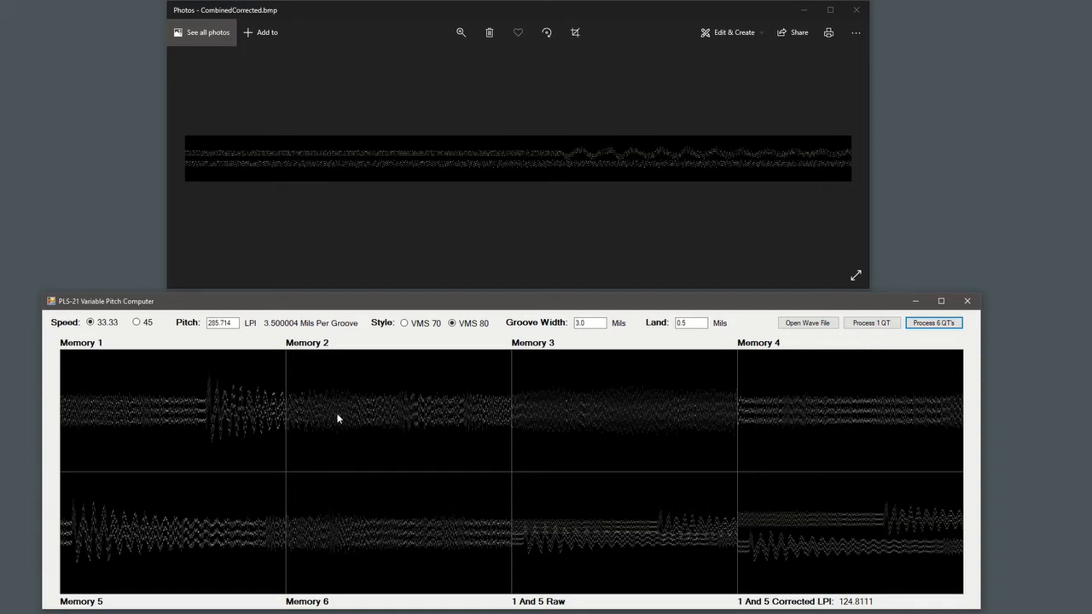
{"action": "mouse_move", "coordinate": [435, 102]}
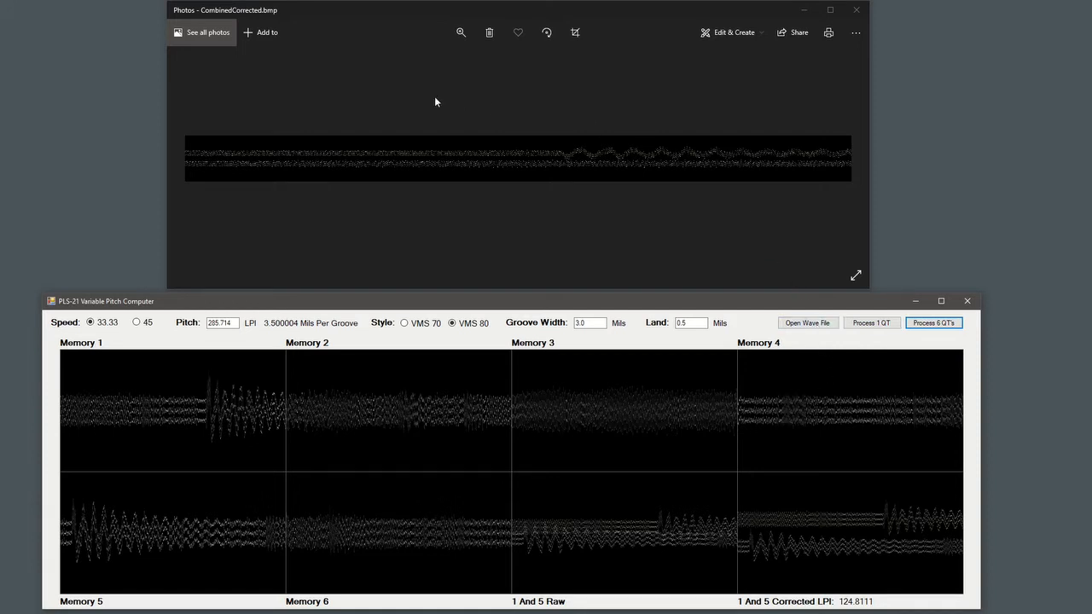
{"action": "mouse_move", "coordinate": [166, 572]}
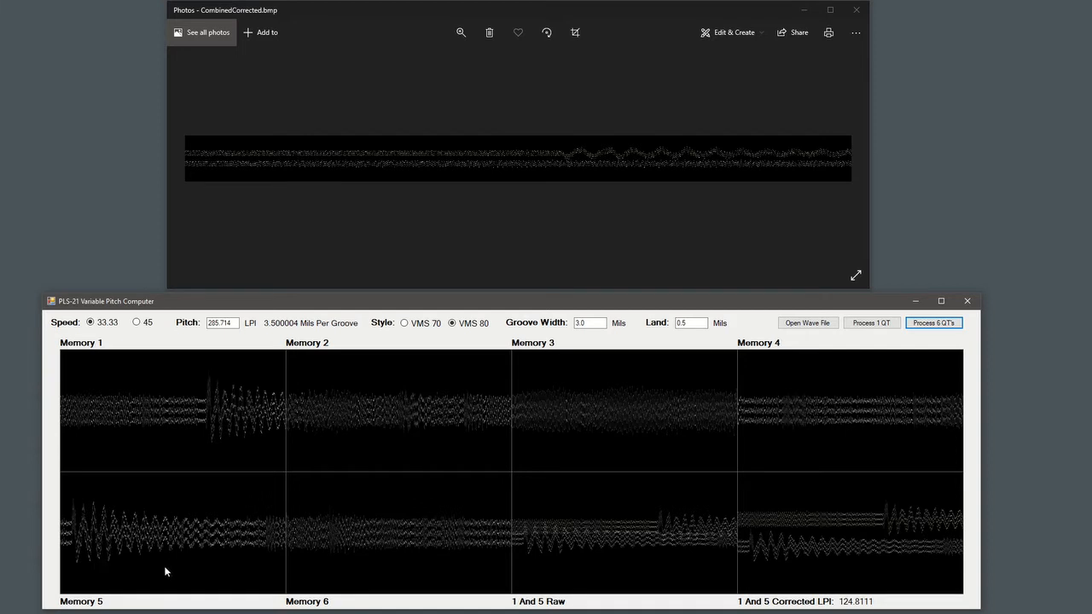
{"action": "mouse_move", "coordinate": [195, 512]}
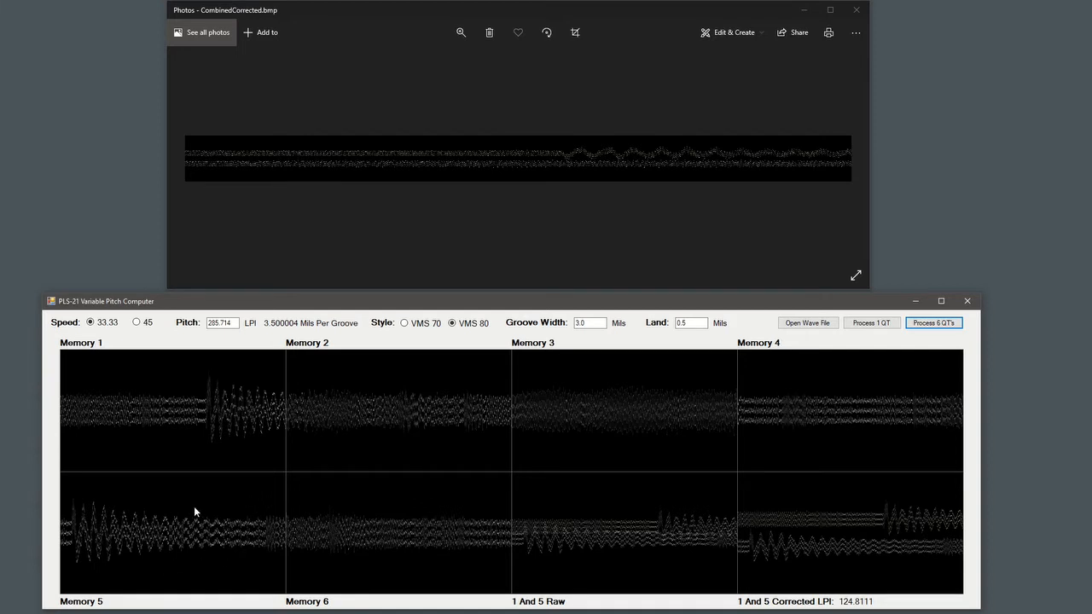
{"action": "mouse_move", "coordinate": [182, 545]}
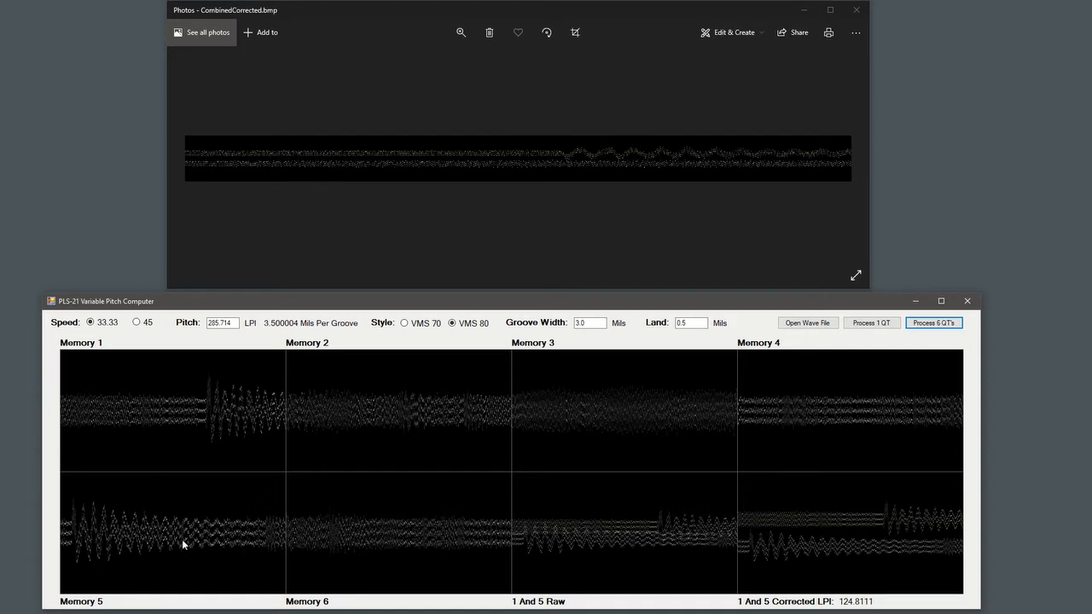
{"action": "mouse_move", "coordinate": [216, 482]}
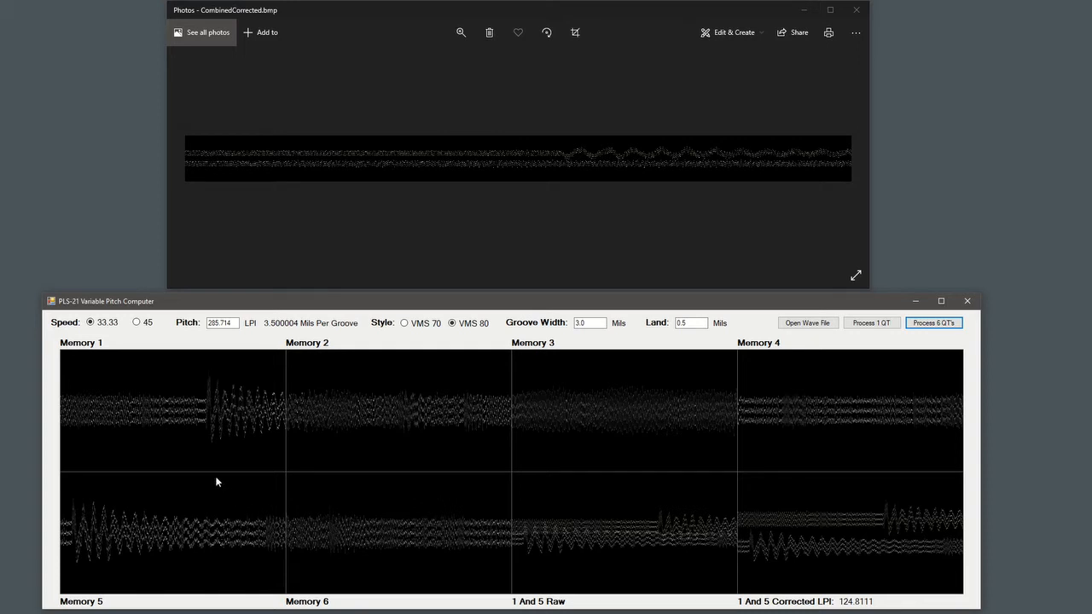
{"action": "mouse_move", "coordinate": [163, 442]}
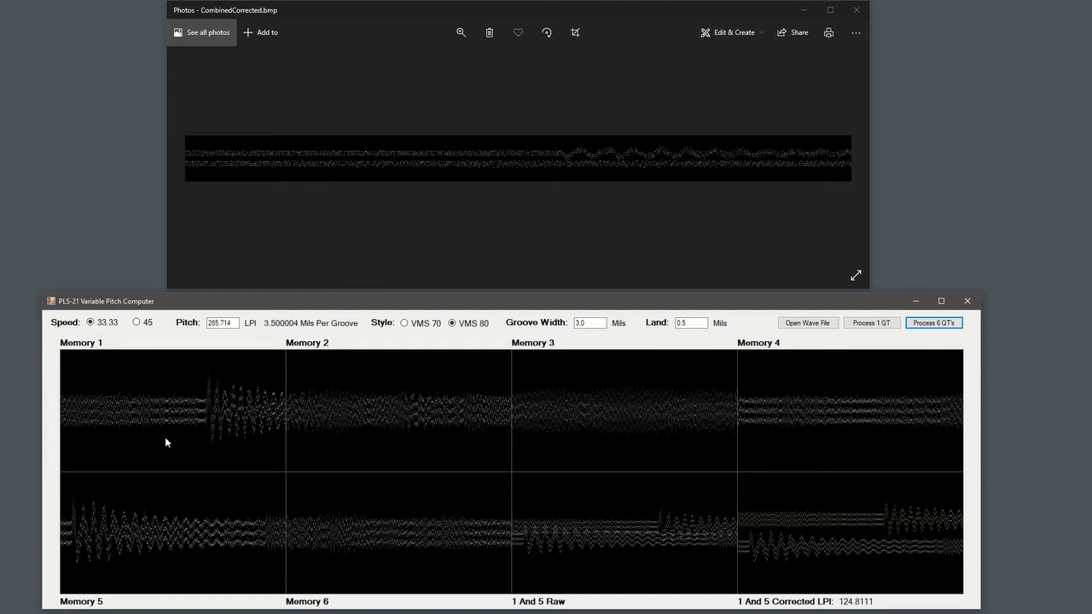
{"action": "mouse_move", "coordinate": [157, 496]}
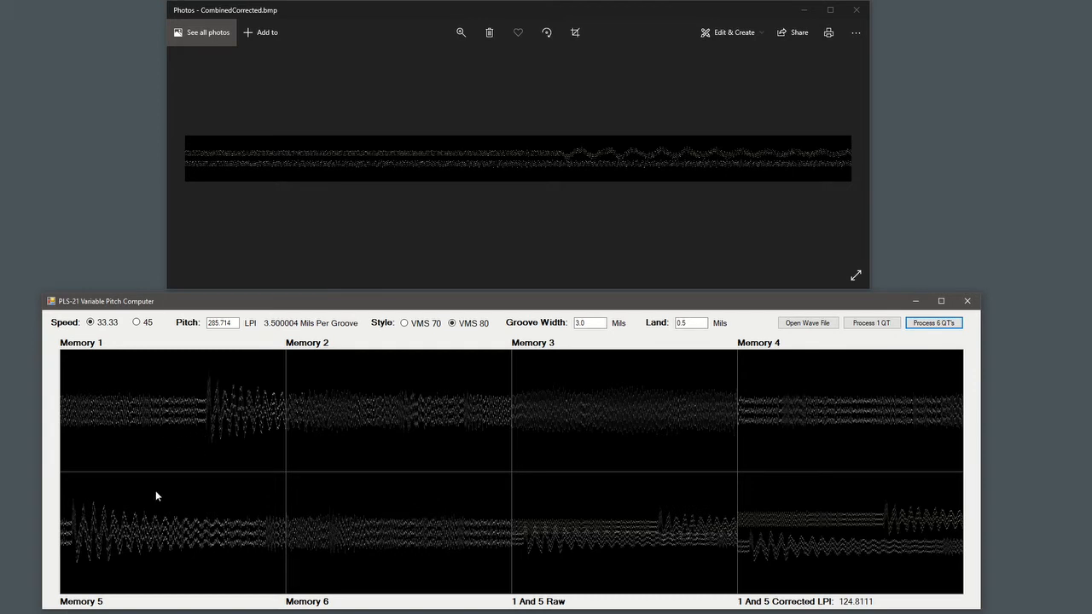
{"action": "mouse_move", "coordinate": [132, 432]}
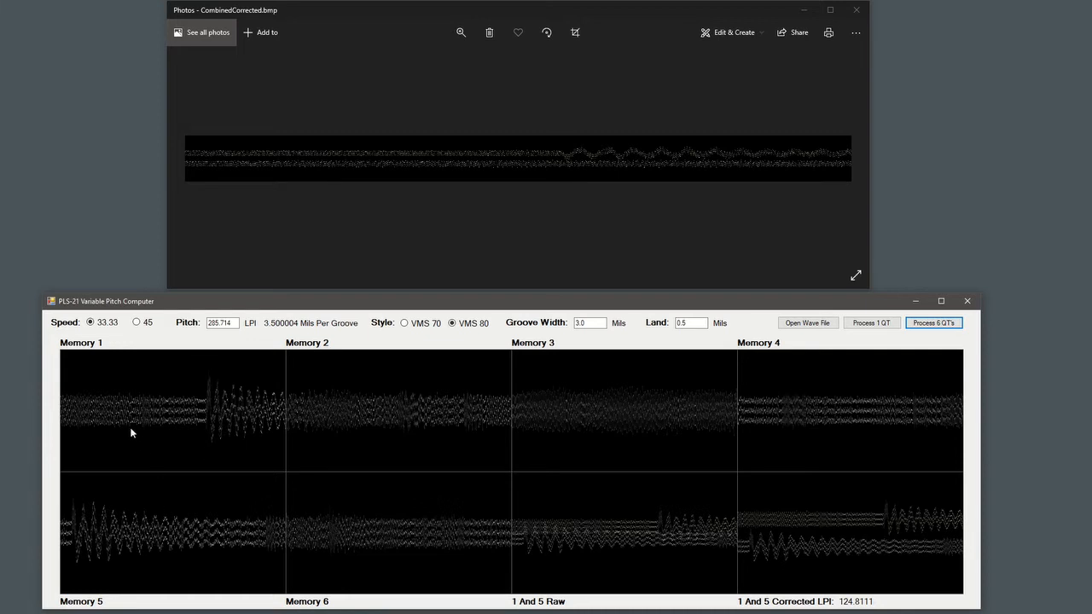
{"action": "mouse_move", "coordinate": [84, 534]}
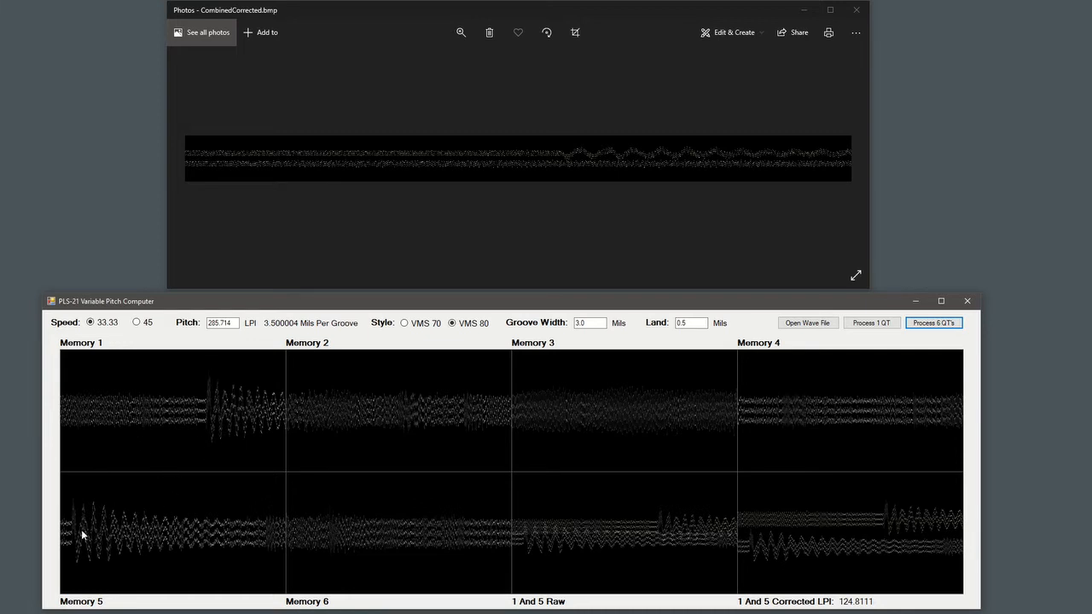
{"action": "mouse_move", "coordinate": [213, 446]}
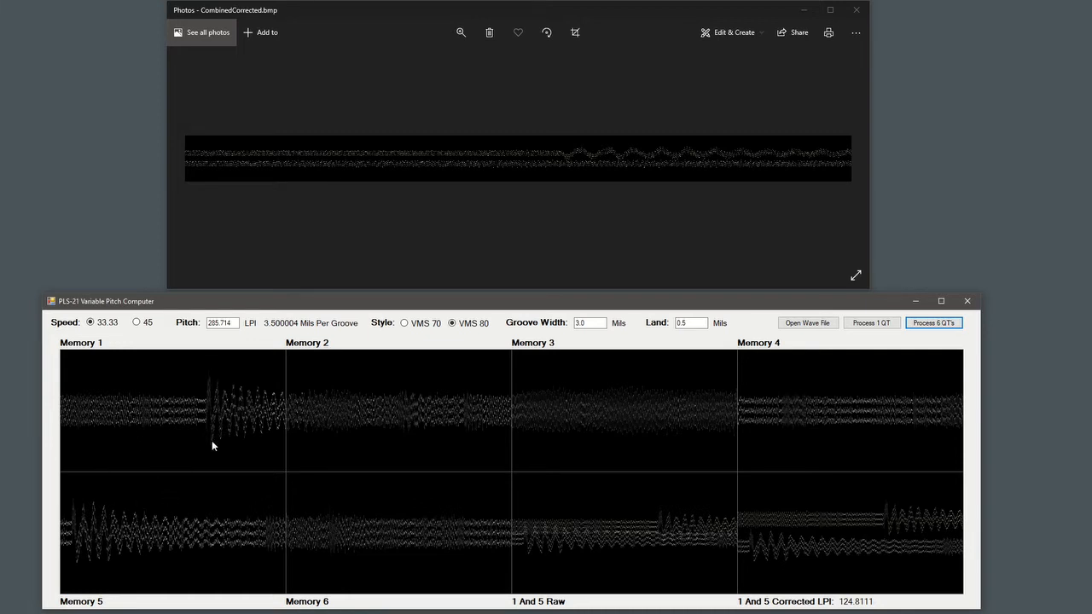
{"action": "mouse_move", "coordinate": [214, 476]}
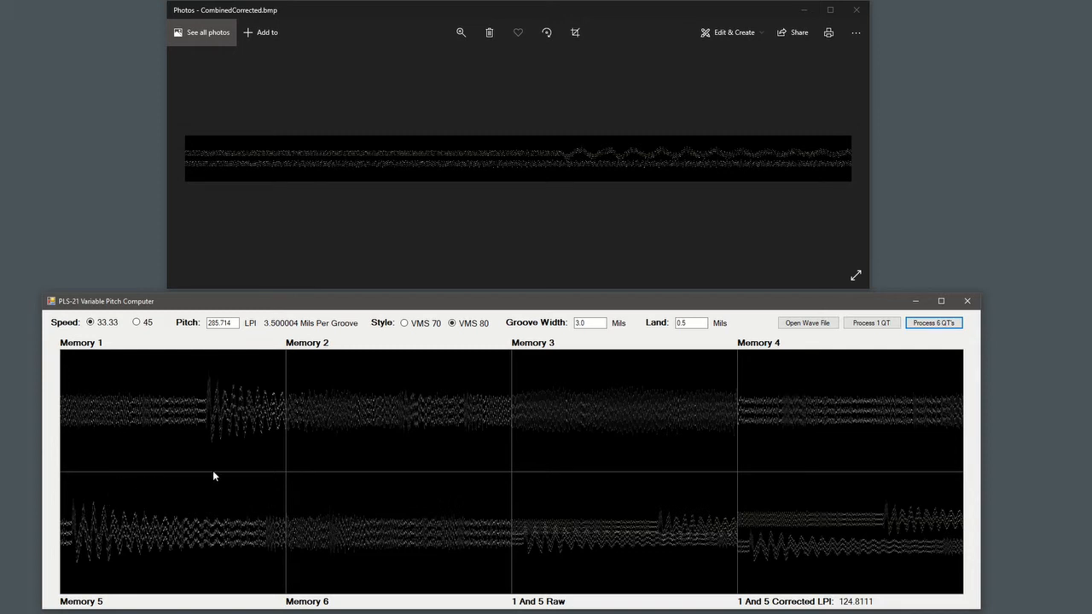
{"action": "mouse_move", "coordinate": [212, 495]}
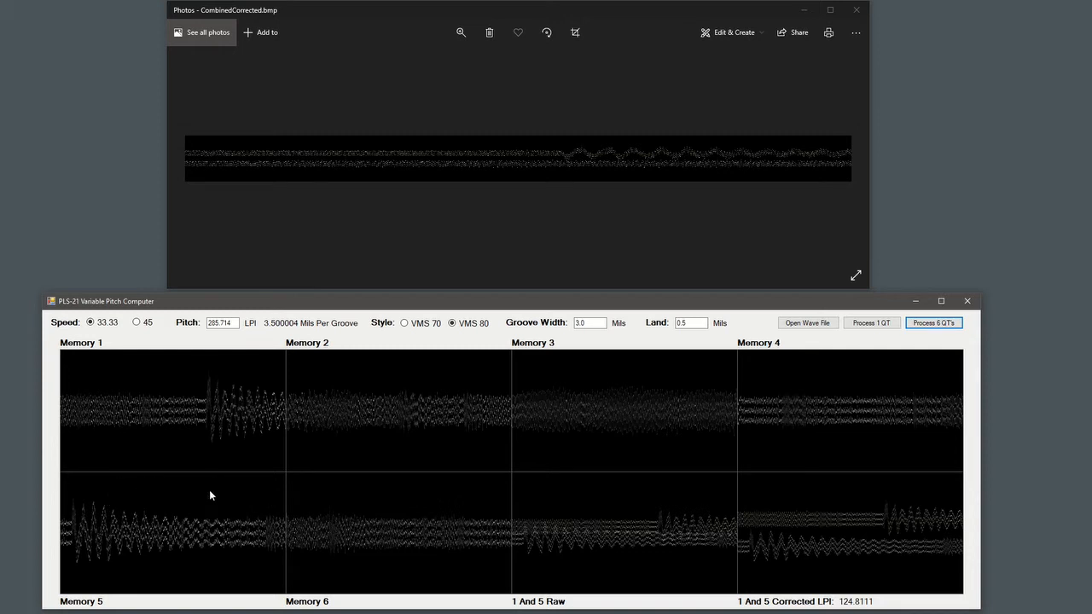
{"action": "mouse_move", "coordinate": [465, 468]}
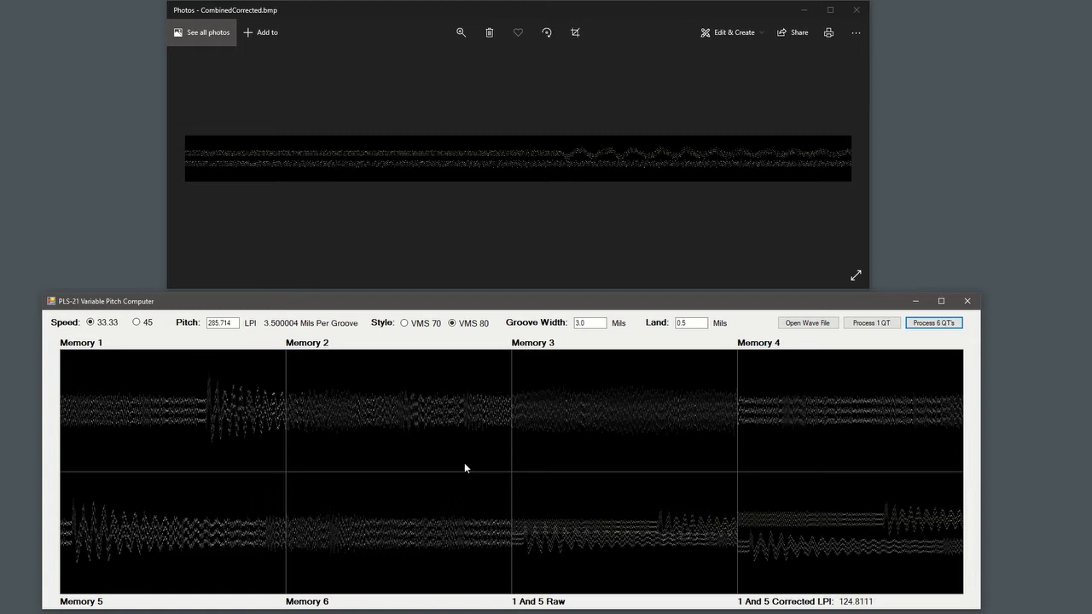
{"action": "mouse_move", "coordinate": [548, 536]}
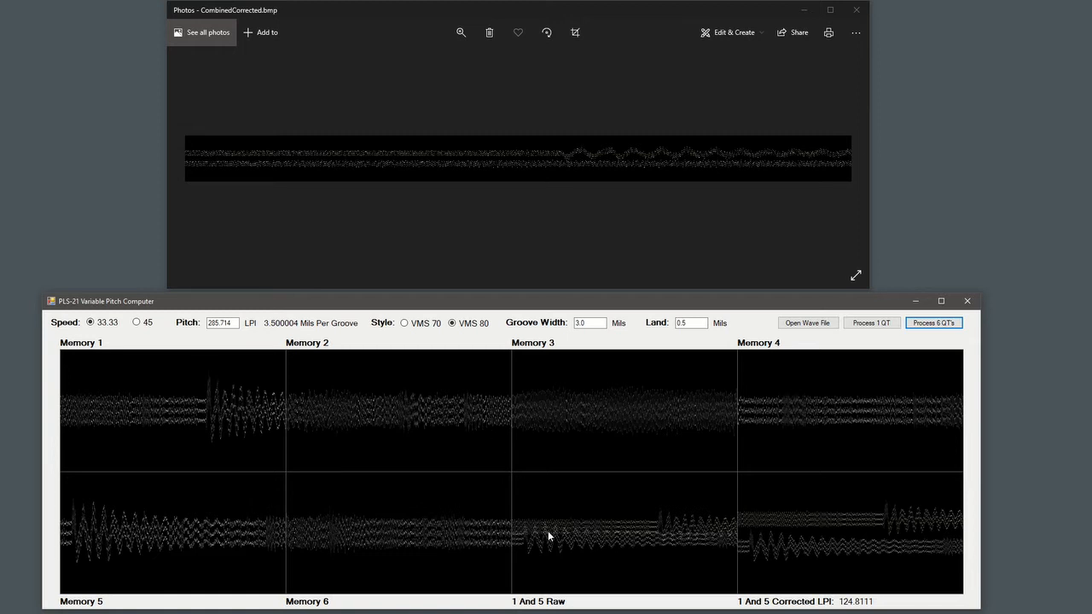
{"action": "mouse_move", "coordinate": [690, 533]}
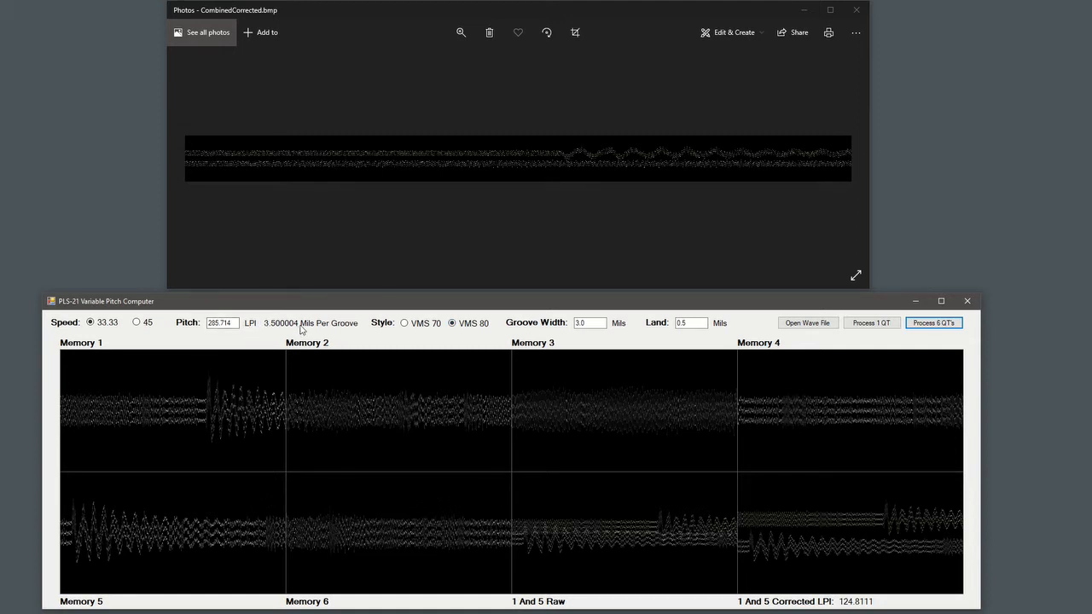
{"action": "left_click", "coordinate": [690, 322]}
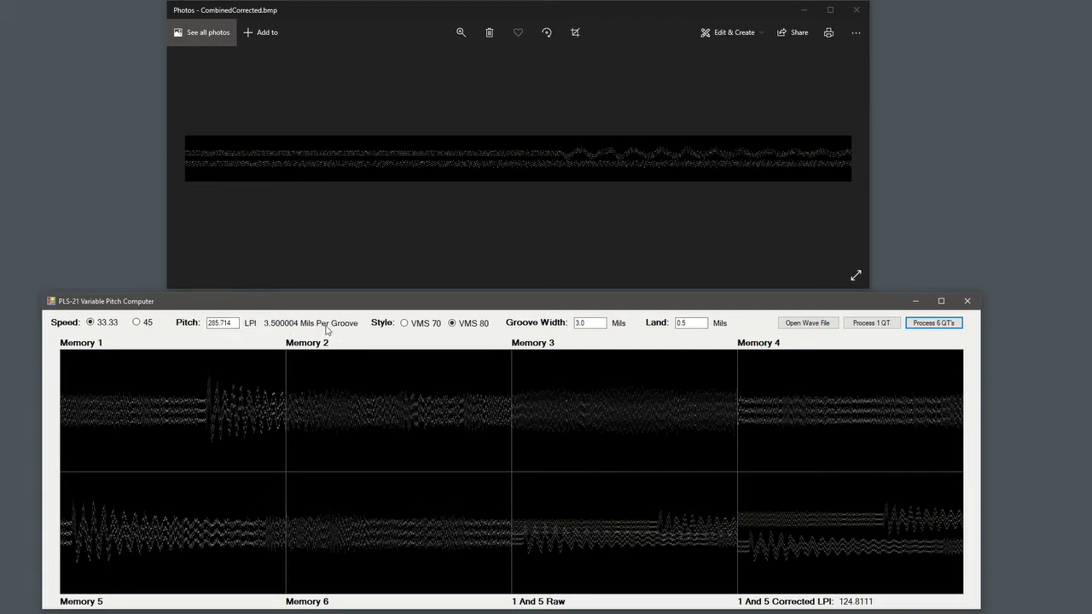
{"action": "mouse_move", "coordinate": [478, 446]}
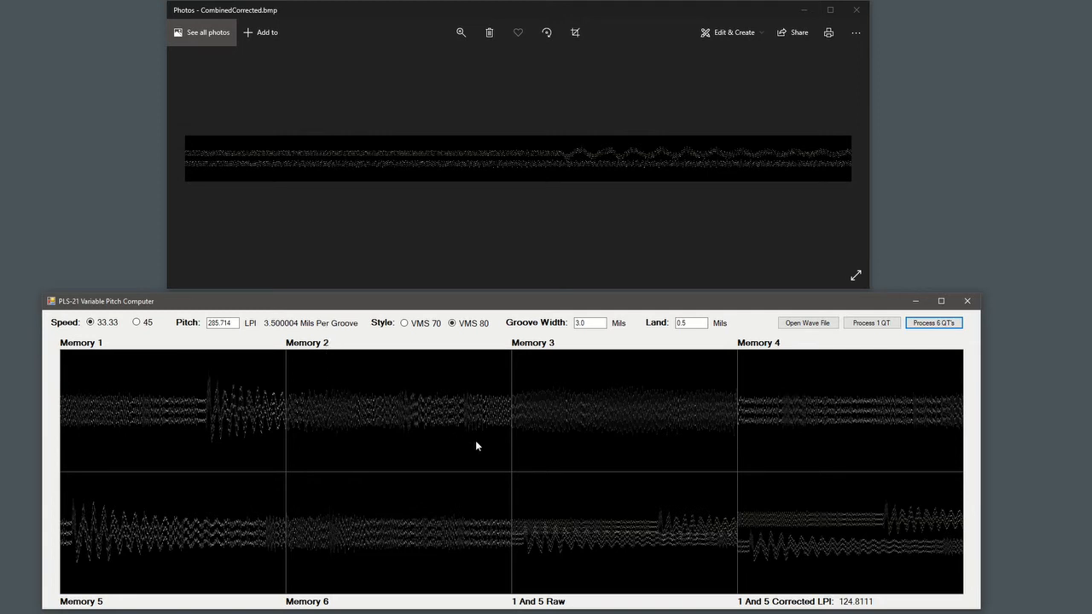
{"action": "left_click", "coordinate": [689, 322]}
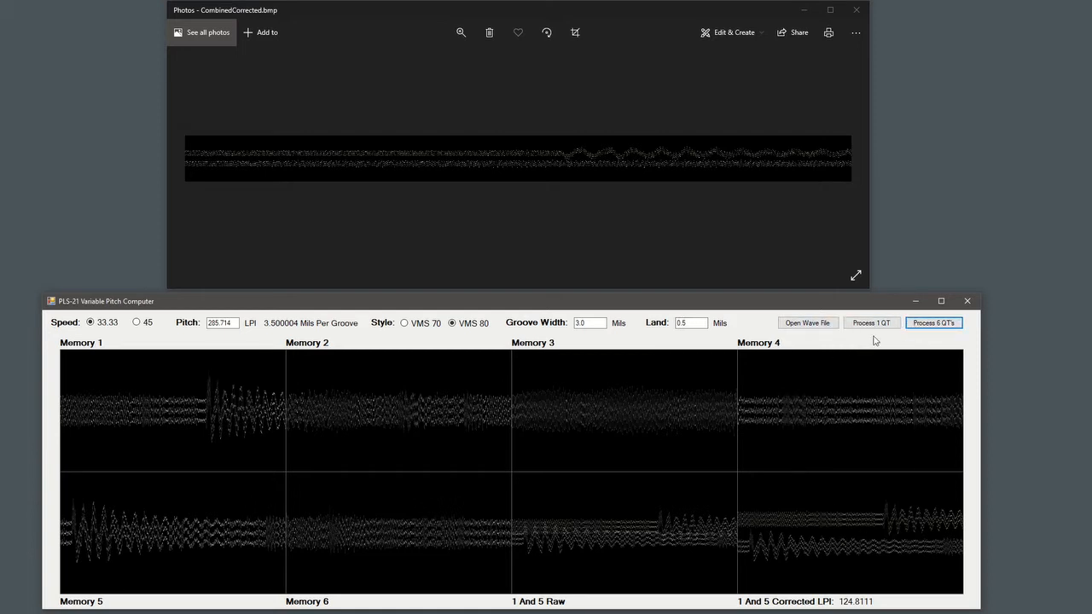
{"action": "mouse_move", "coordinate": [559, 59]}
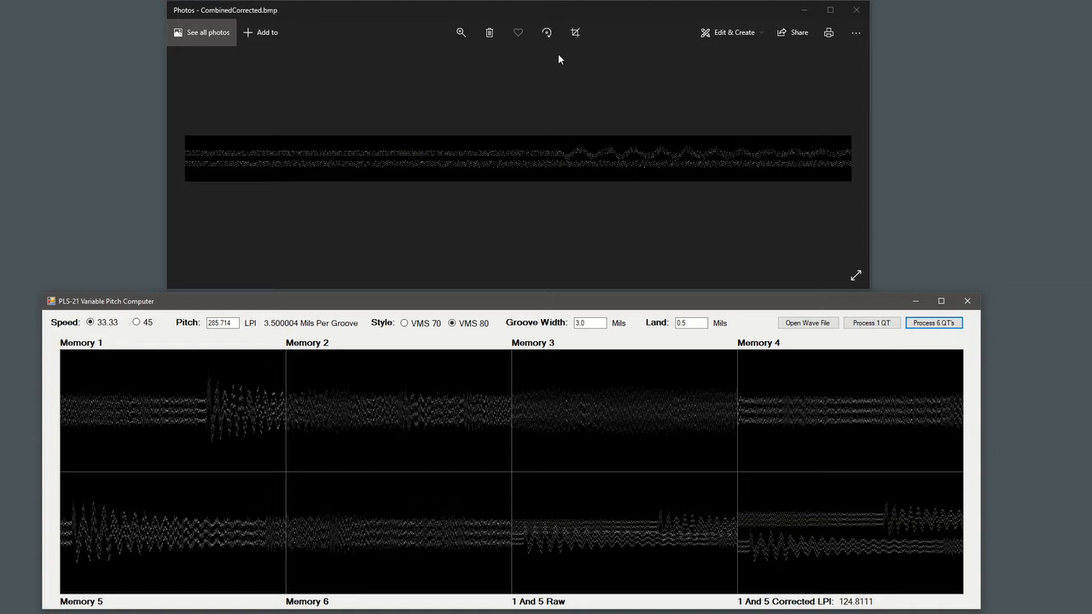
Step through Photos from CombinedRaw.bmp to the updated CombinedCorrected.bmp
{"action": "left_click", "coordinate": [840, 158]}
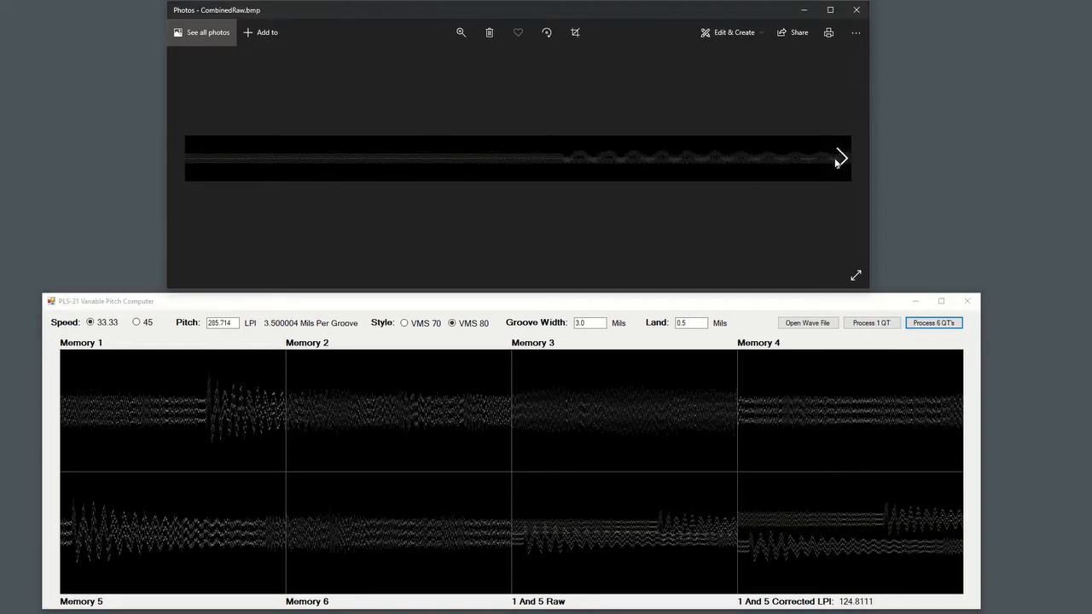
{"action": "left_click", "coordinate": [840, 159]}
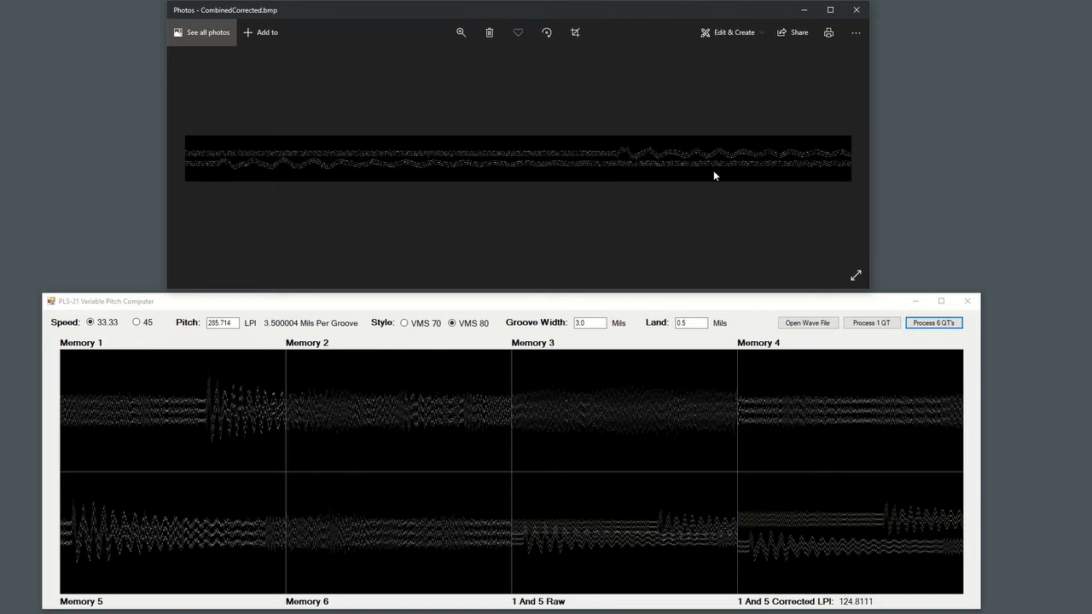
{"action": "mouse_move", "coordinate": [227, 17]}
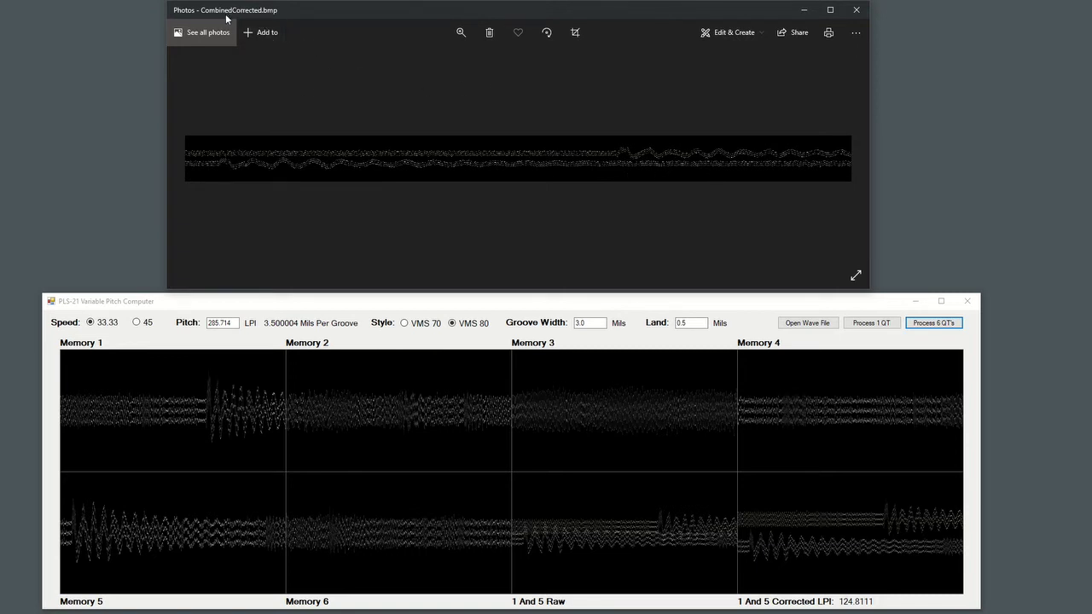
{"action": "mouse_move", "coordinate": [514, 192]}
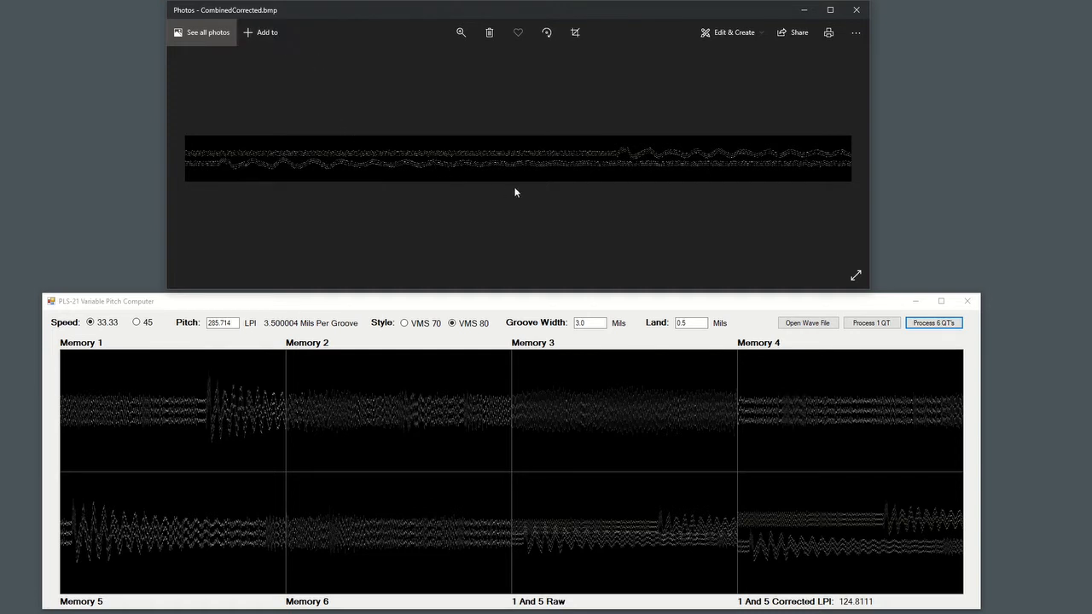
{"action": "mouse_move", "coordinate": [518, 133]}
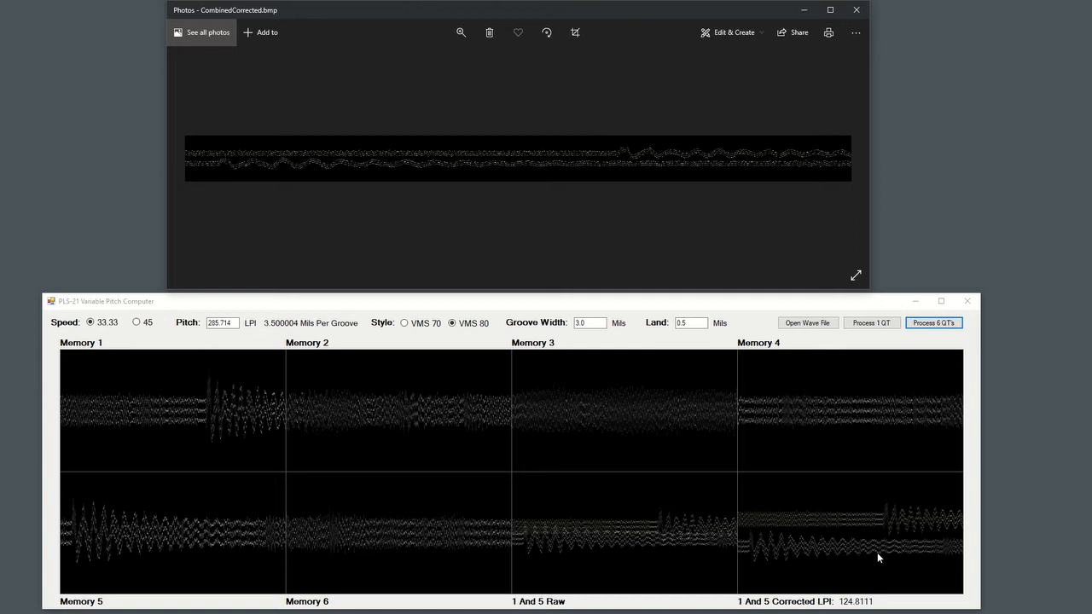
{"action": "mouse_move", "coordinate": [850, 557]}
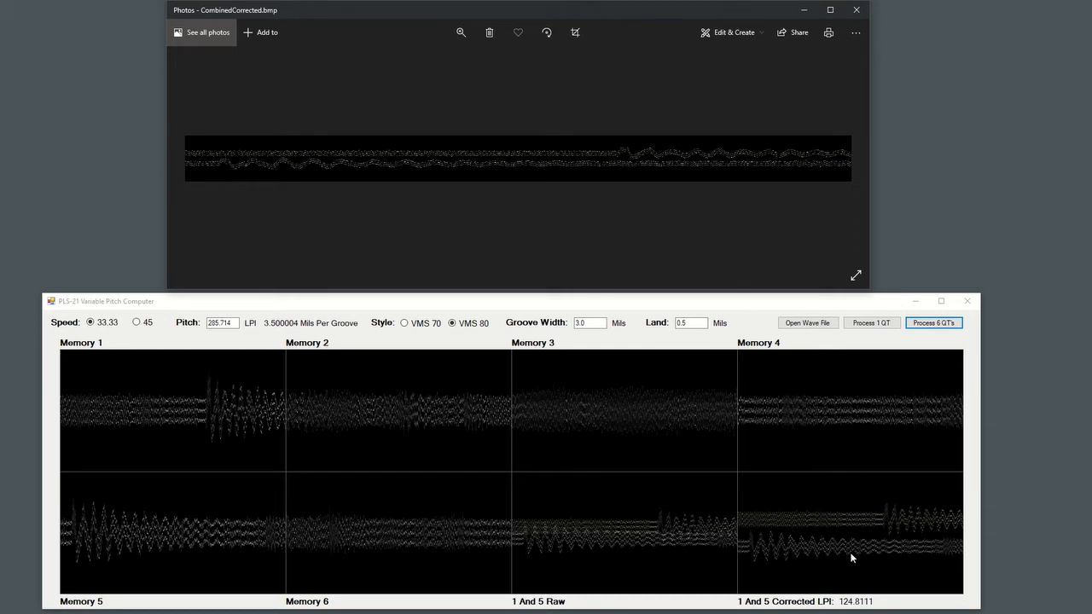
{"action": "mouse_move", "coordinate": [872, 545]}
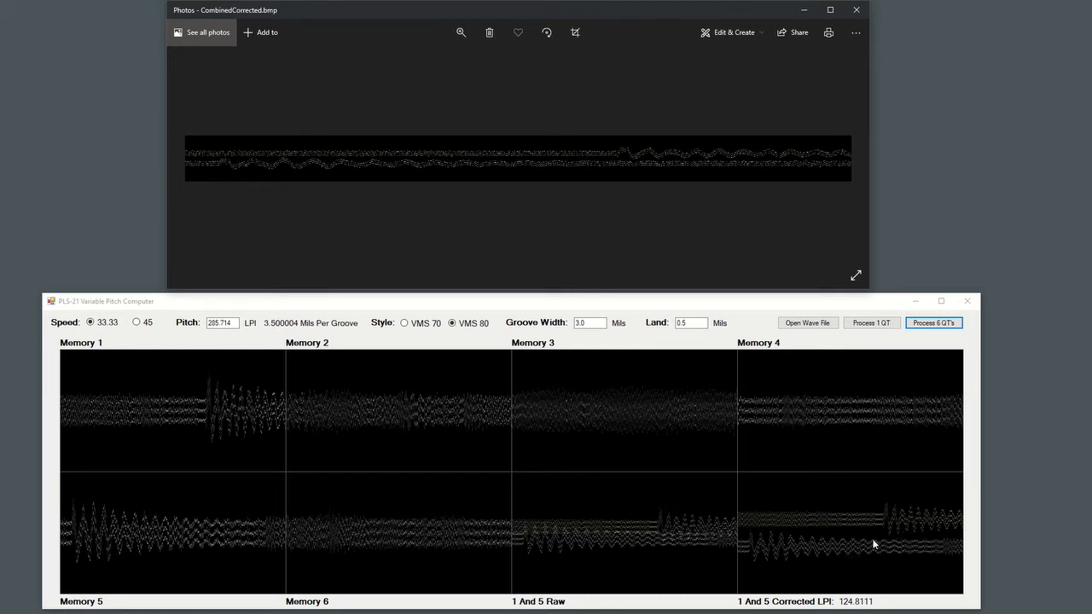
{"action": "mouse_move", "coordinate": [875, 553]}
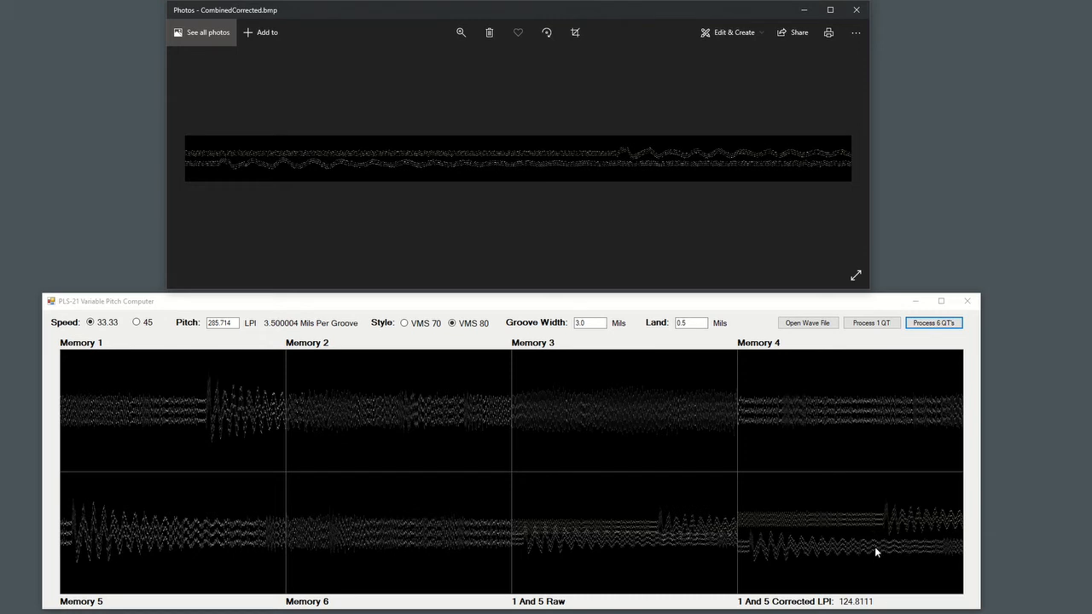
{"action": "mouse_move", "coordinate": [763, 544]}
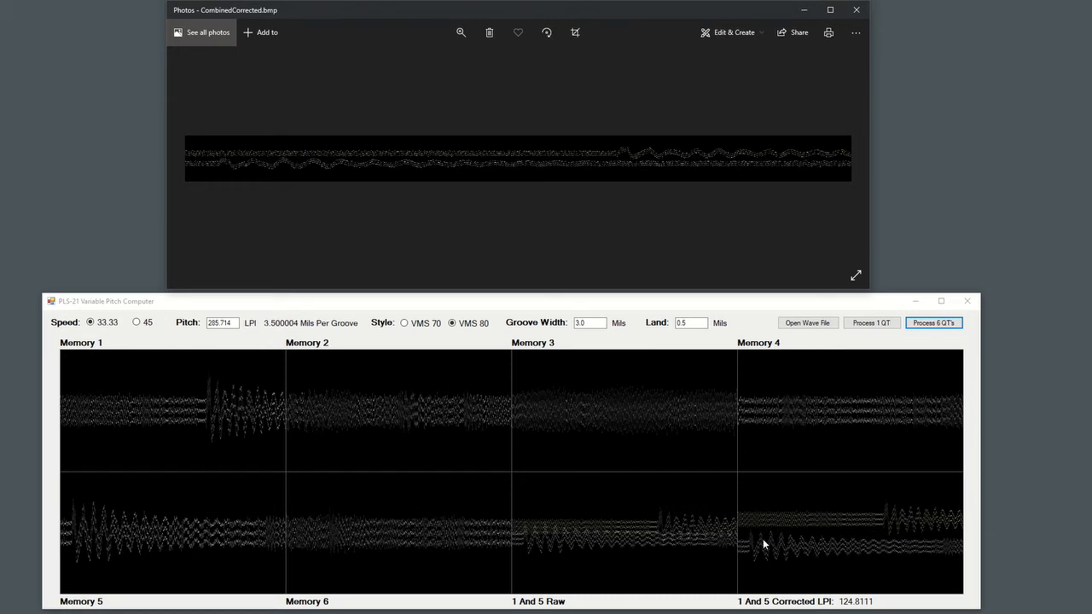
{"action": "mouse_move", "coordinate": [894, 541]}
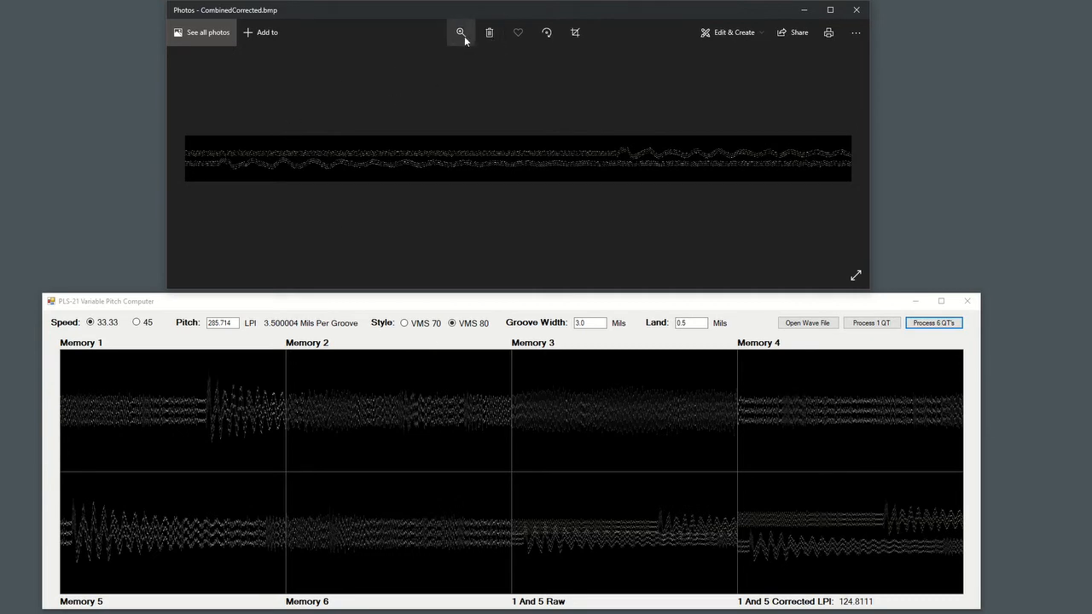
Show the Photos zoom slider for the CombinedCorrected groove image
{"action": "left_click", "coordinate": [460, 33]}
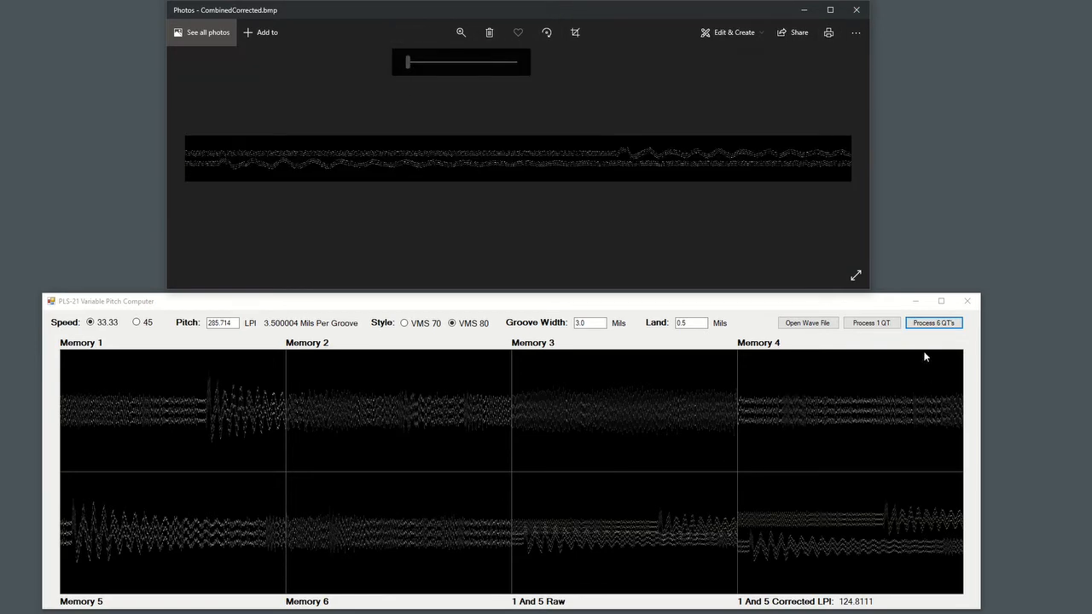
Refocus PLS-21 and process further quarter turns until corrected LPI reads 126.1288
{"action": "left_click", "coordinate": [871, 322]}
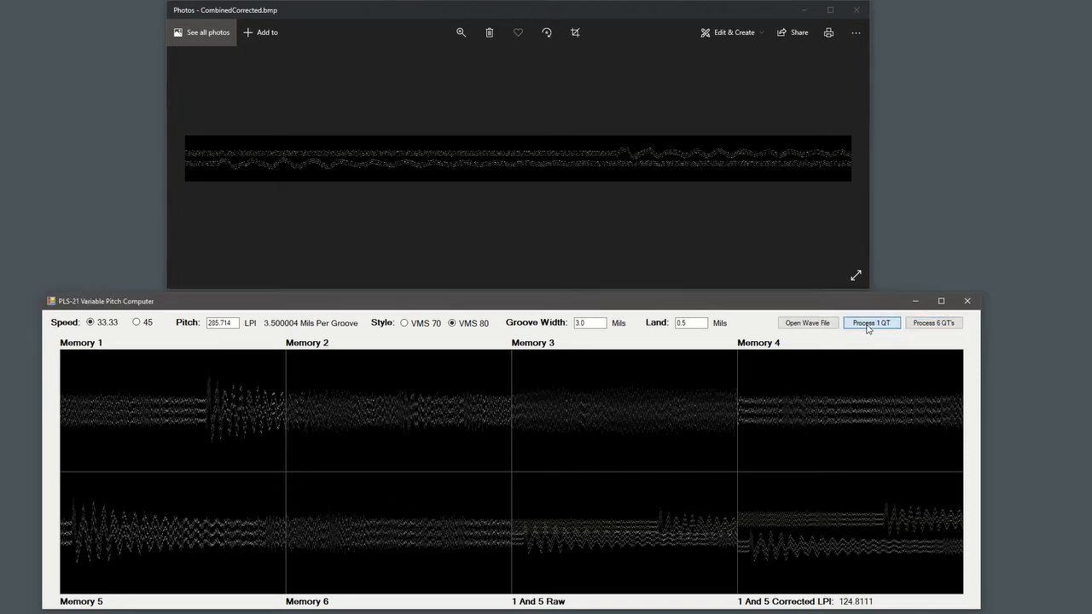
{"action": "left_click", "coordinate": [870, 322]}
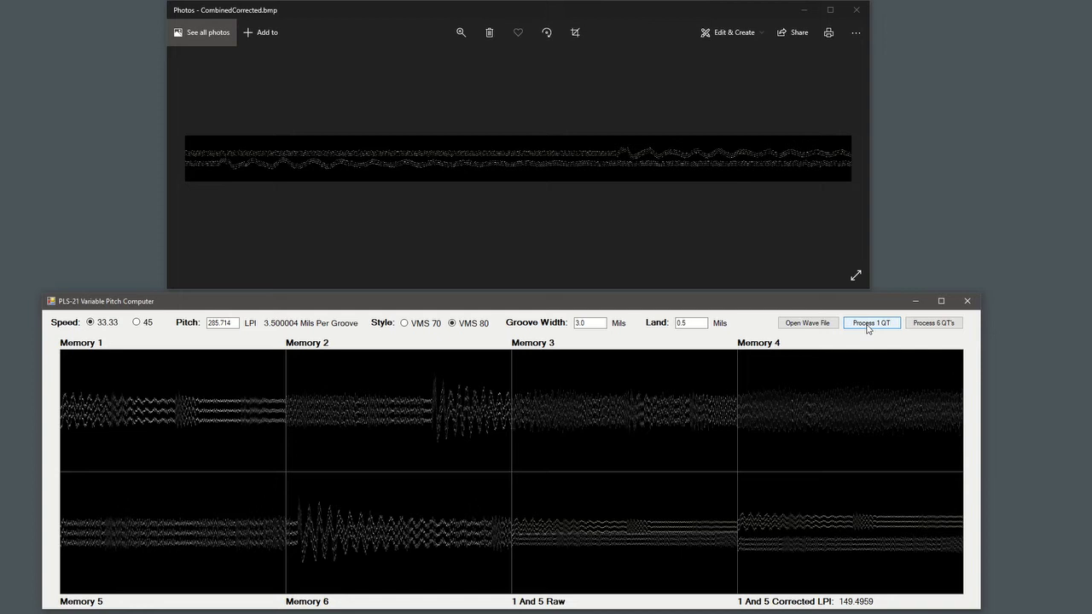
{"action": "left_click", "coordinate": [870, 322]}
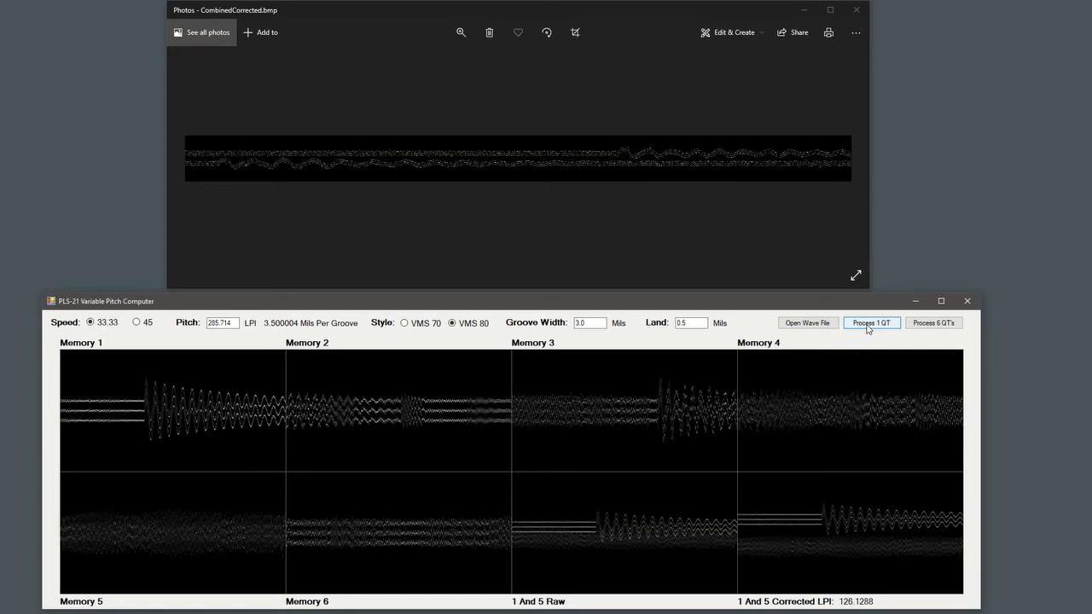
{"action": "left_click", "coordinate": [871, 322]}
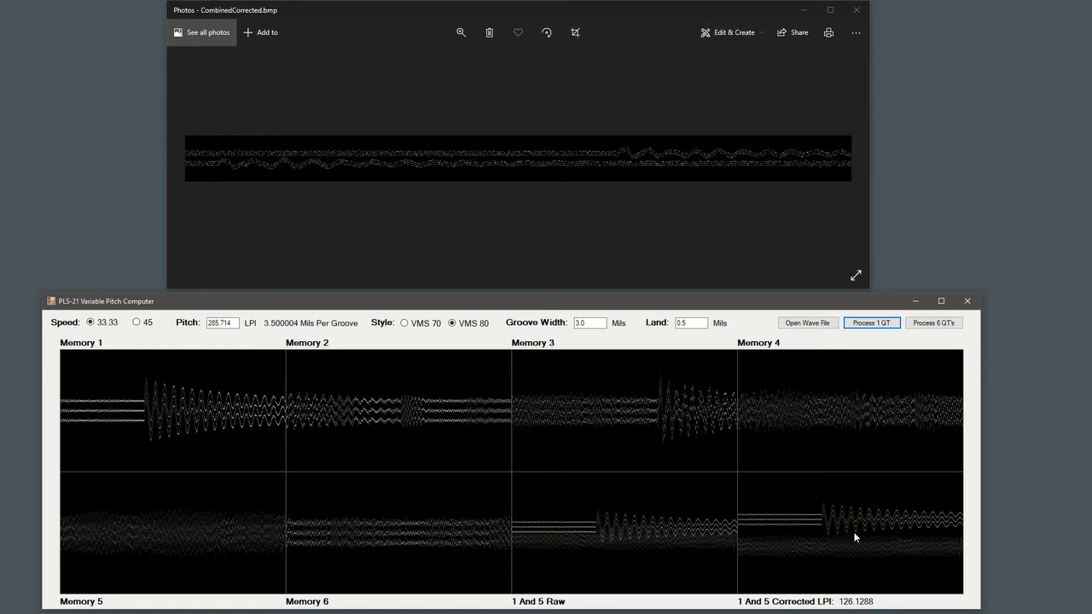
{"action": "mouse_move", "coordinate": [842, 574]}
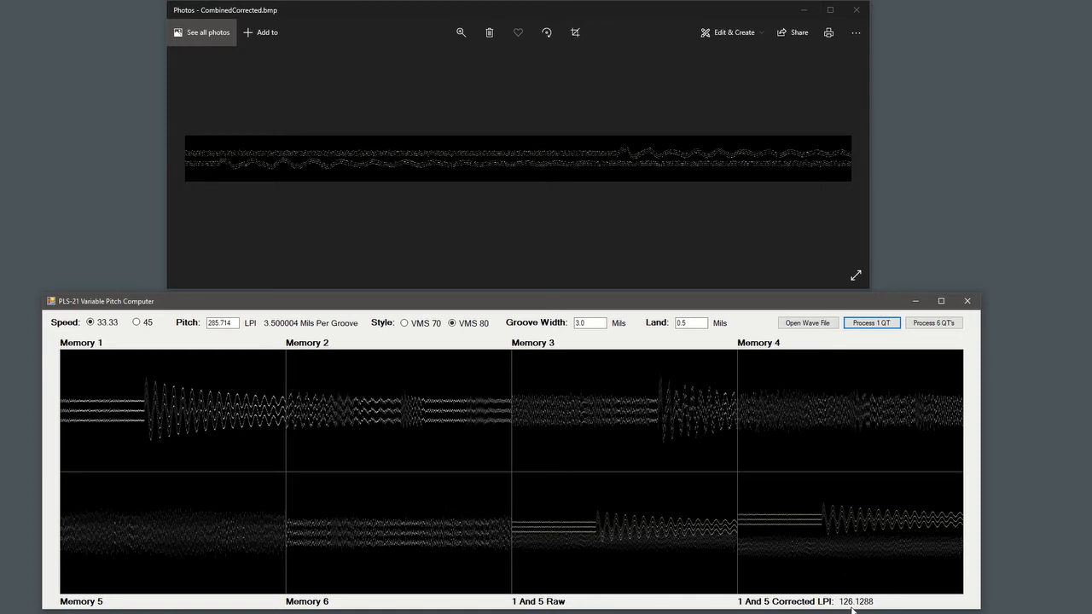
{"action": "mouse_move", "coordinate": [605, 441]}
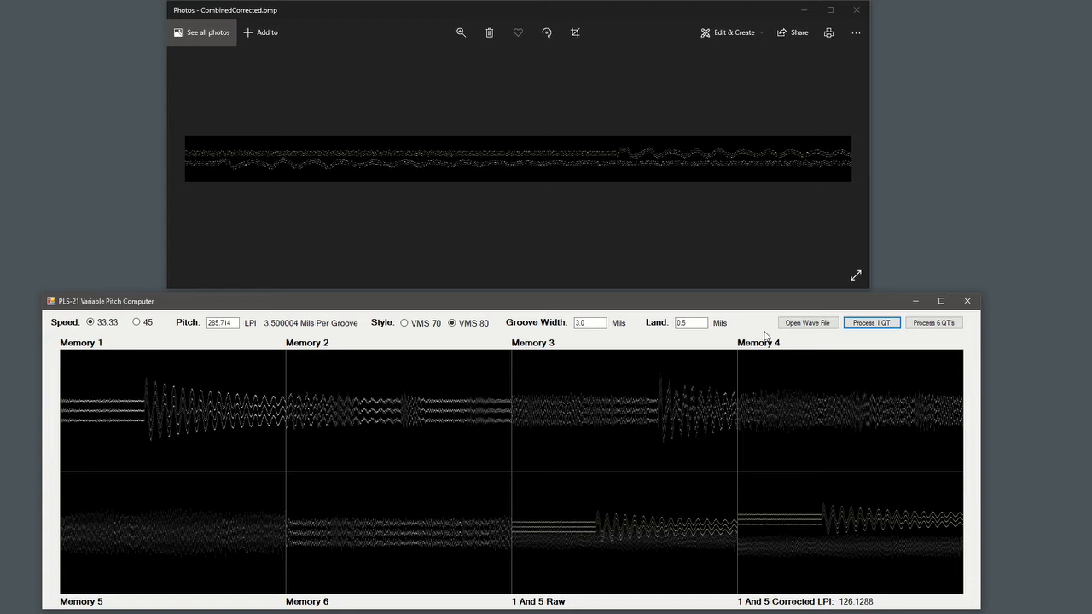
{"action": "mouse_move", "coordinate": [434, 67]}
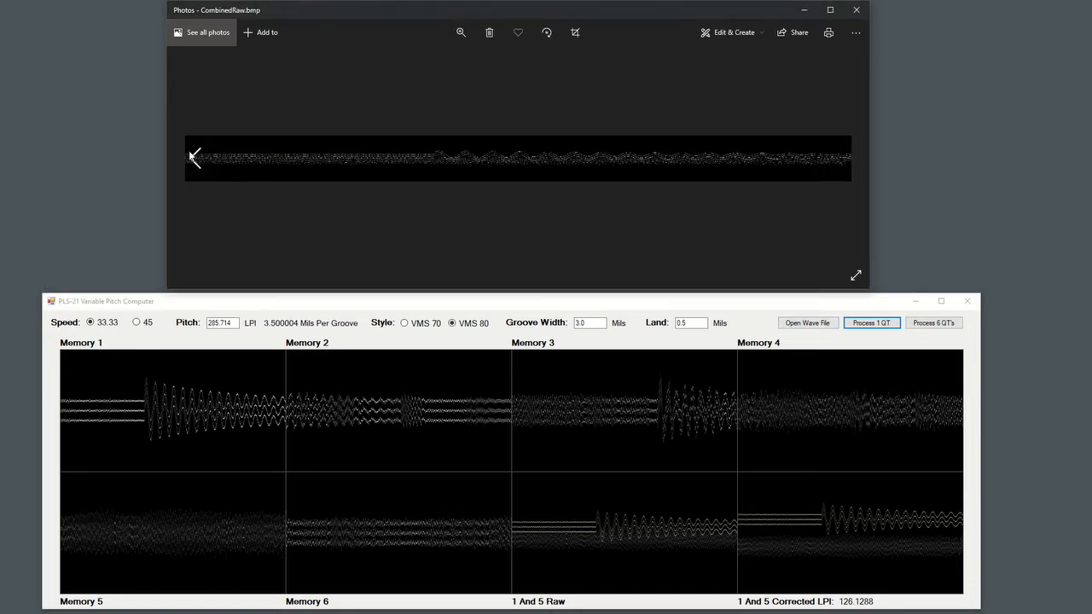
Zoom deep into CombinedCorrected.bmp, then zoom back out to nearly full width
{"action": "left_click", "coordinate": [870, 322]}
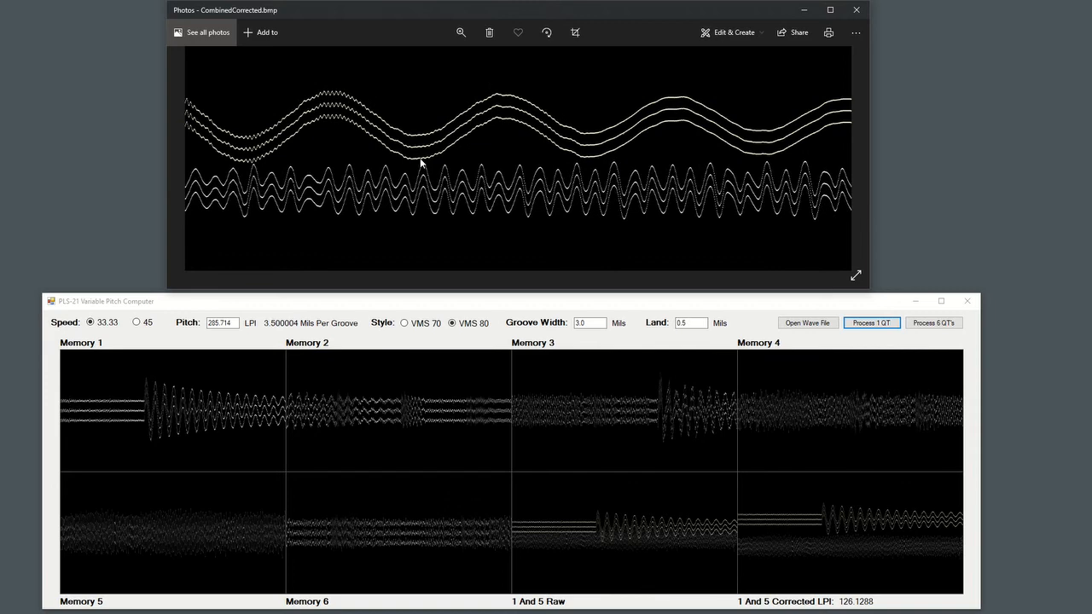
{"action": "mouse_move", "coordinate": [438, 46]}
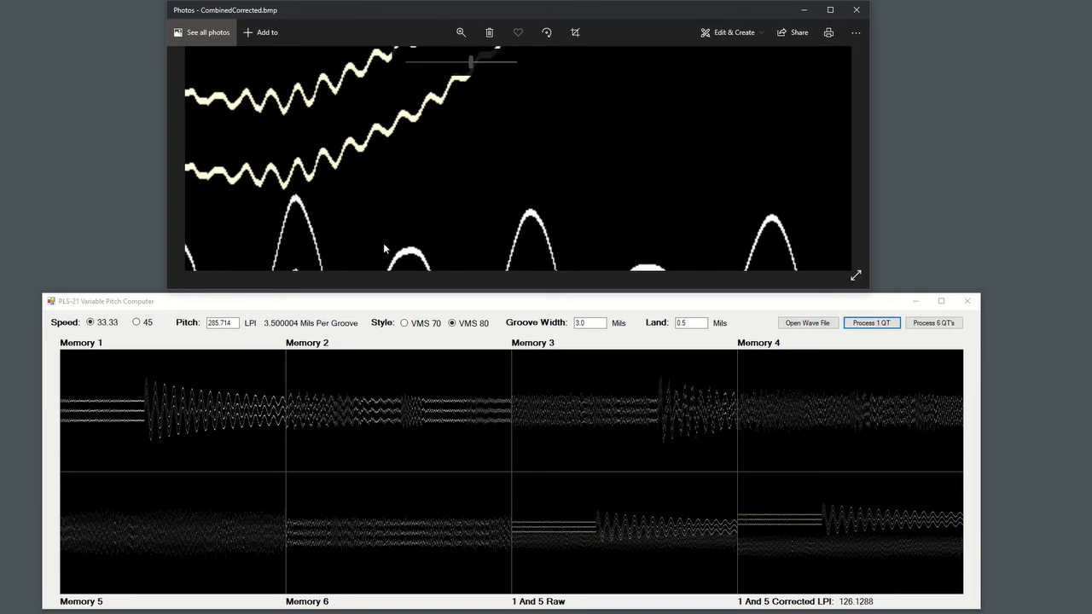
{"action": "mouse_move", "coordinate": [465, 78]}
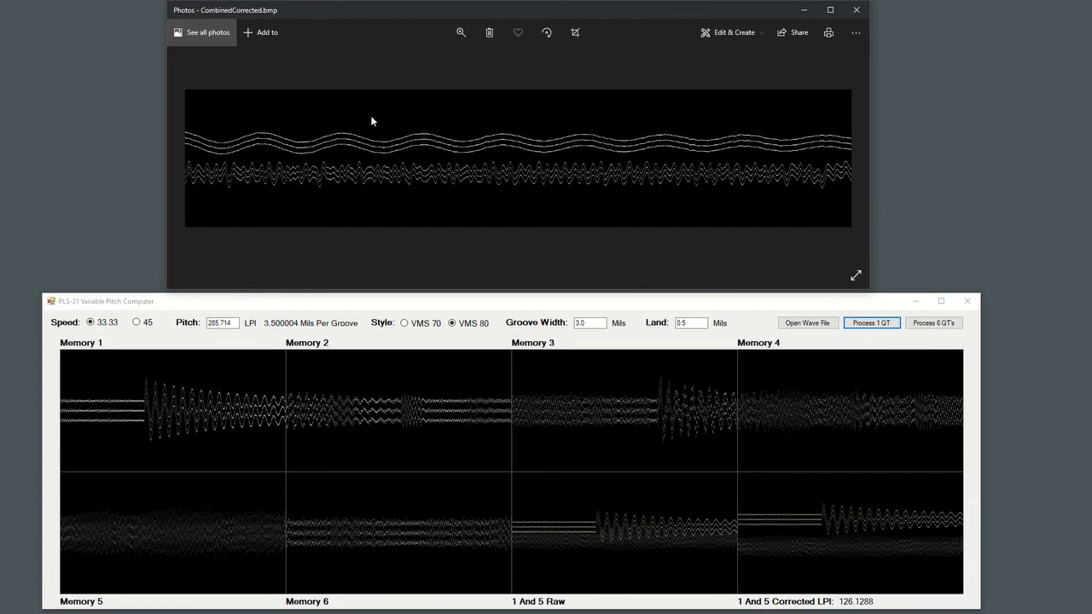
Fit the groove image, then process three more quarter turns to reach 132.2669 LPI
{"action": "left_click", "coordinate": [459, 32]}
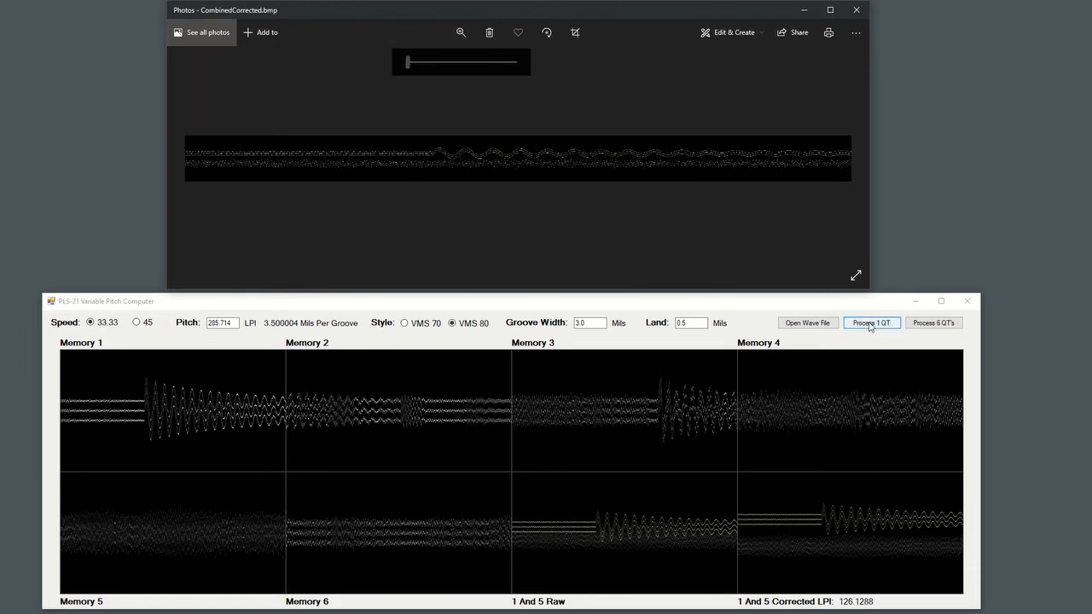
{"action": "left_click", "coordinate": [871, 322]}
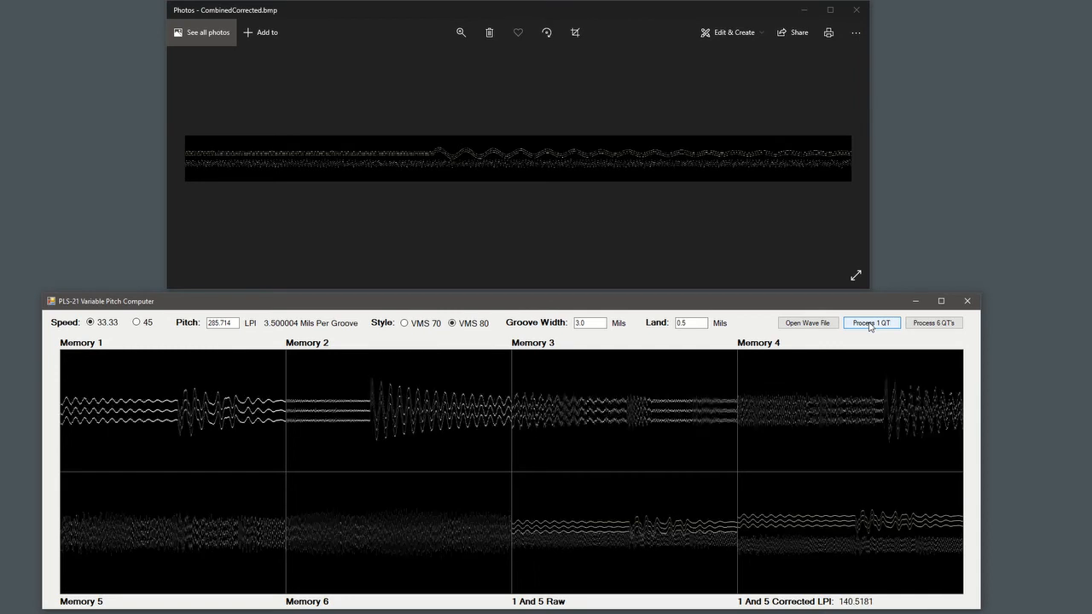
{"action": "left_click", "coordinate": [871, 322]}
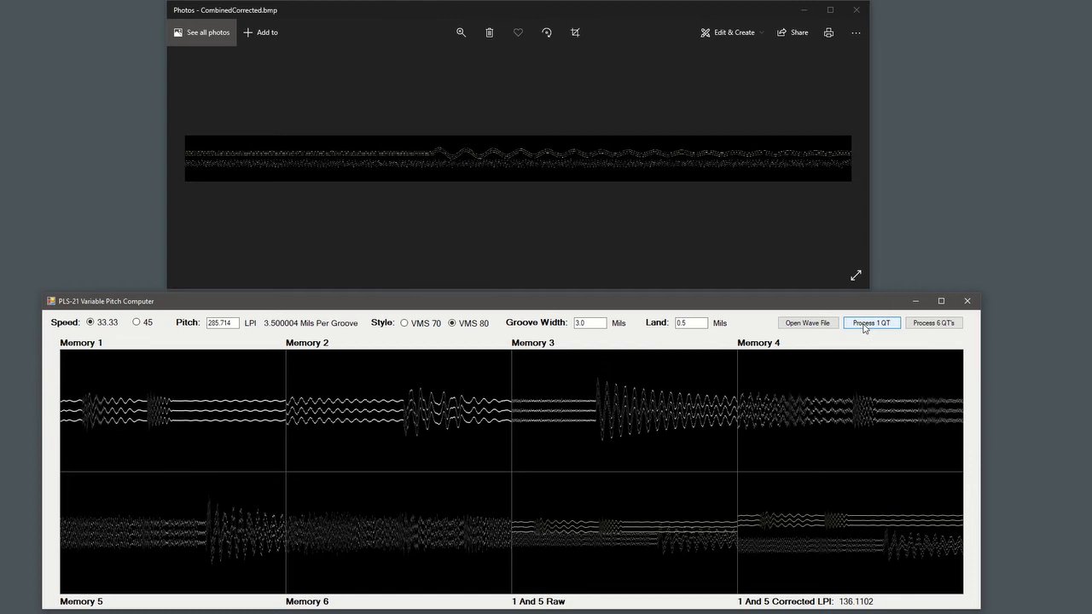
{"action": "left_click", "coordinate": [869, 322]}
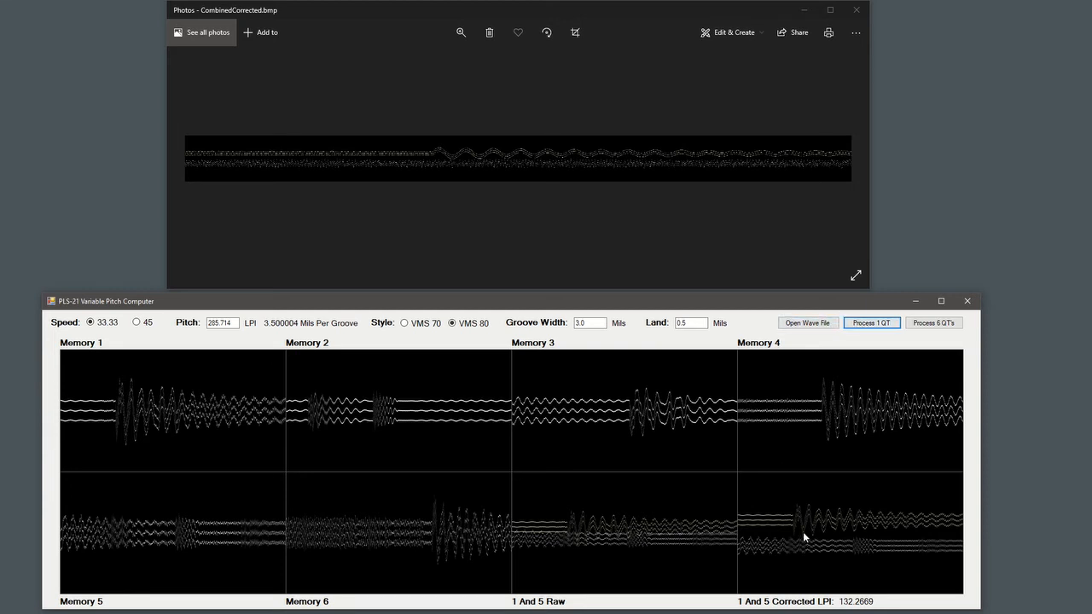
{"action": "mouse_move", "coordinate": [925, 332]}
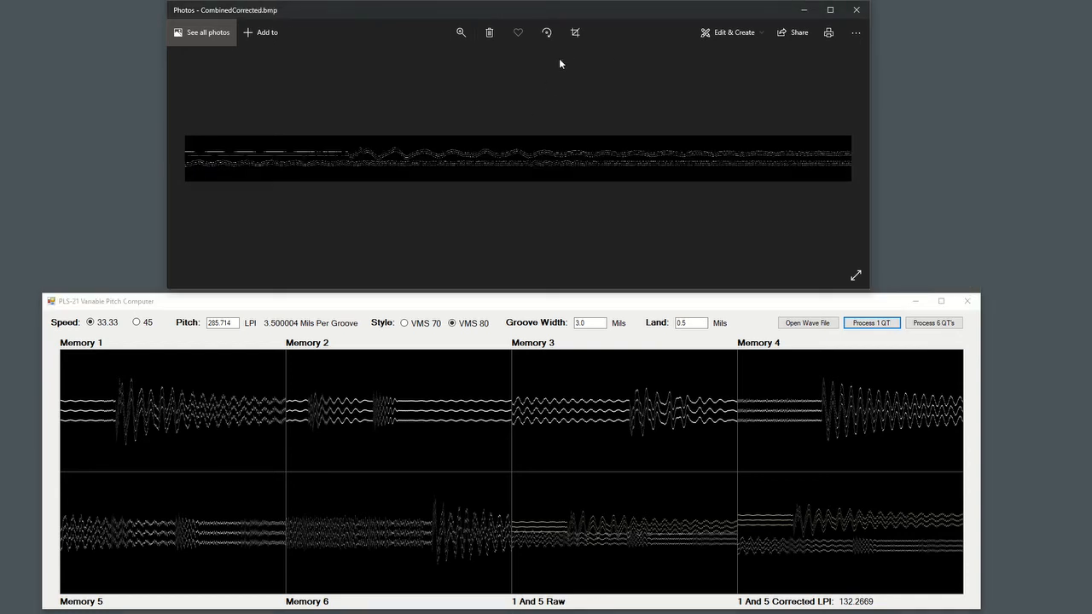
{"action": "left_click", "coordinate": [459, 32]}
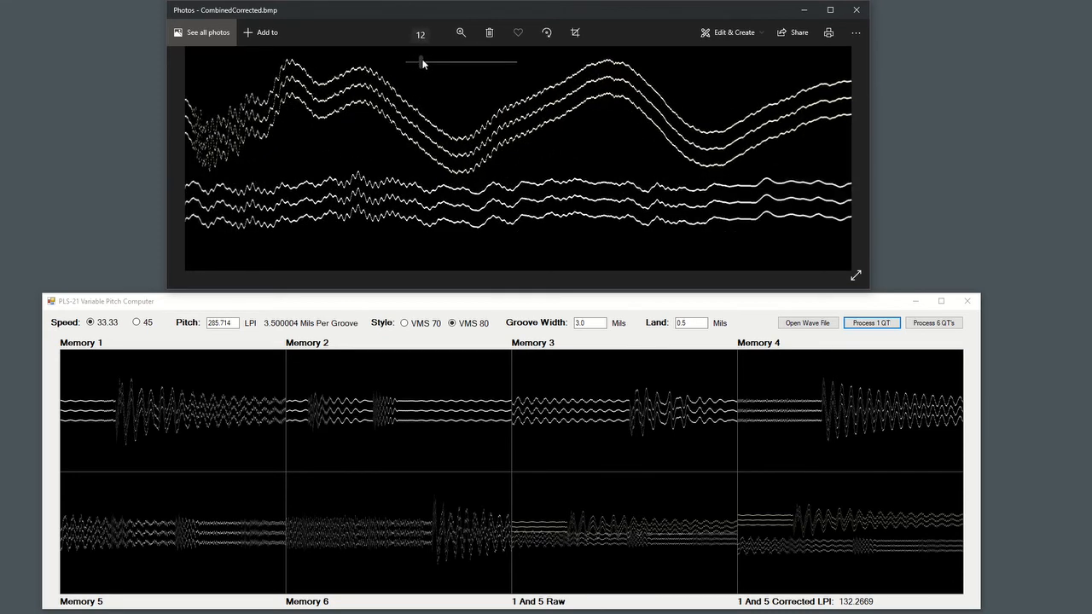
{"action": "left_click", "coordinate": [460, 32]}
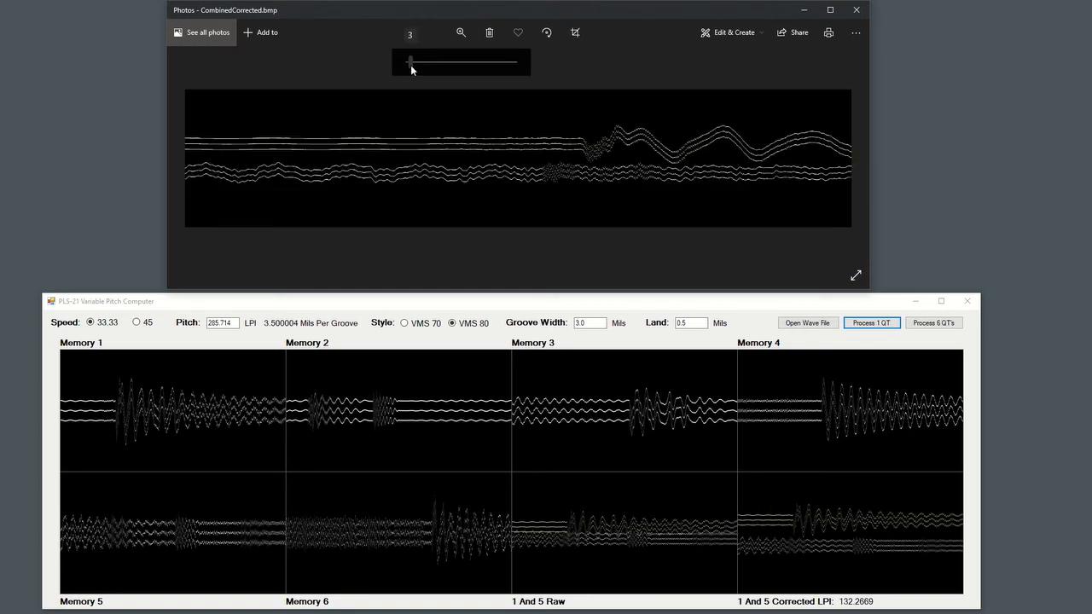
{"action": "left_click_drag", "start_coordinate": [431, 61], "coordinate": [409, 61]}
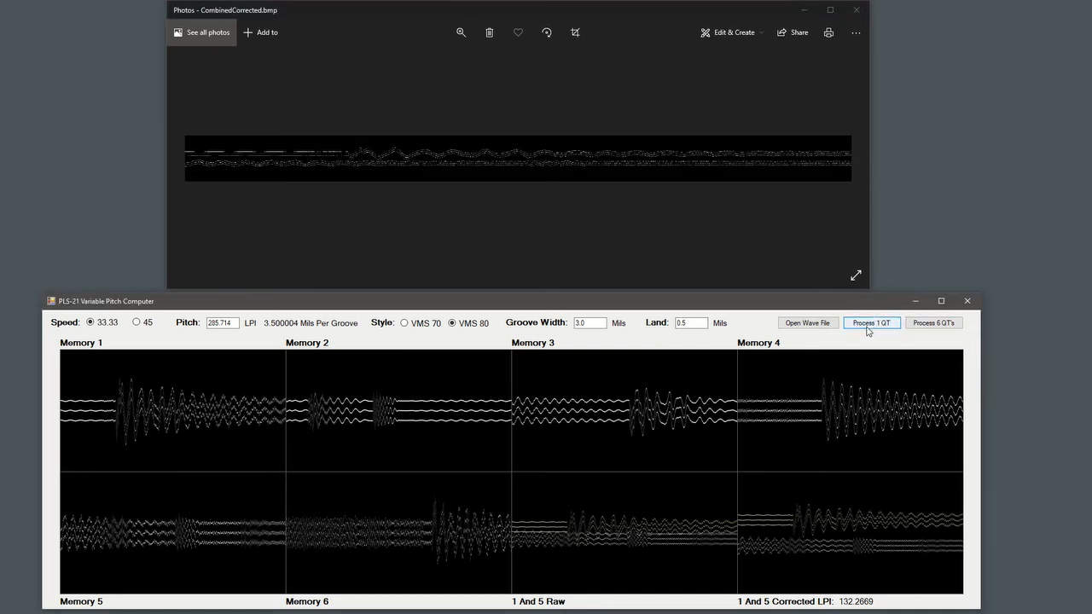
Process four quarter turns to 131.6709 LPI and switch Photos to CombinedCorrected.bmp
{"action": "left_click", "coordinate": [871, 323]}
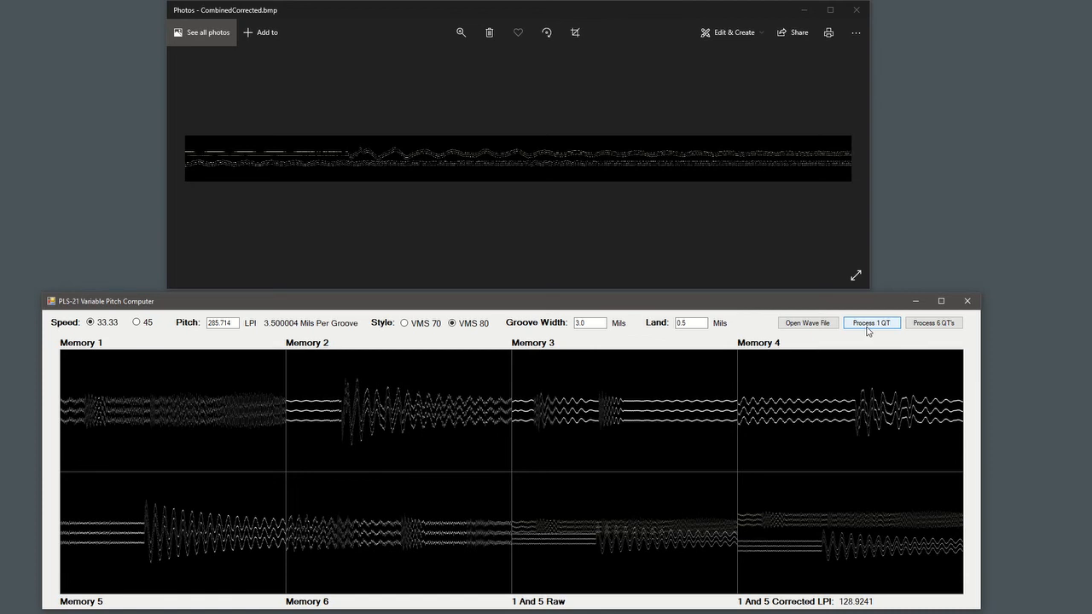
{"action": "left_click", "coordinate": [870, 322]}
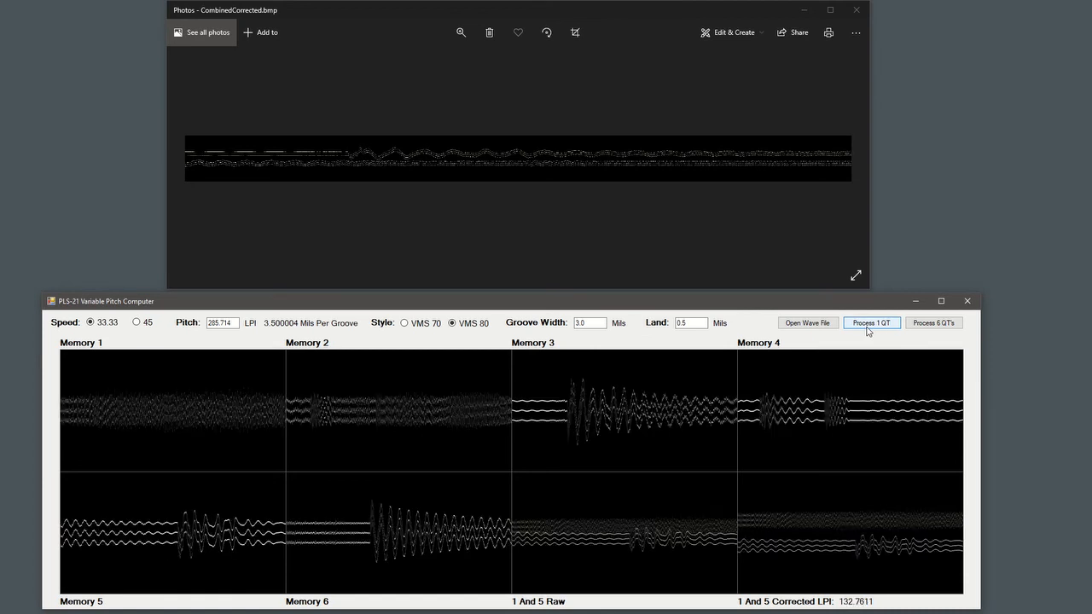
{"action": "left_click", "coordinate": [871, 323]}
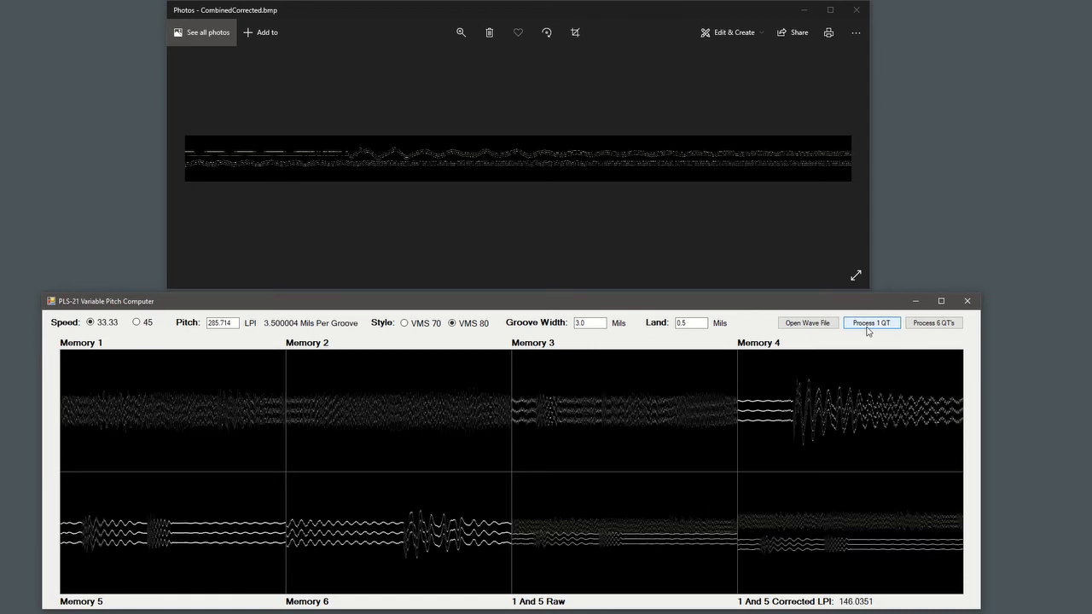
{"action": "left_click", "coordinate": [870, 322]}
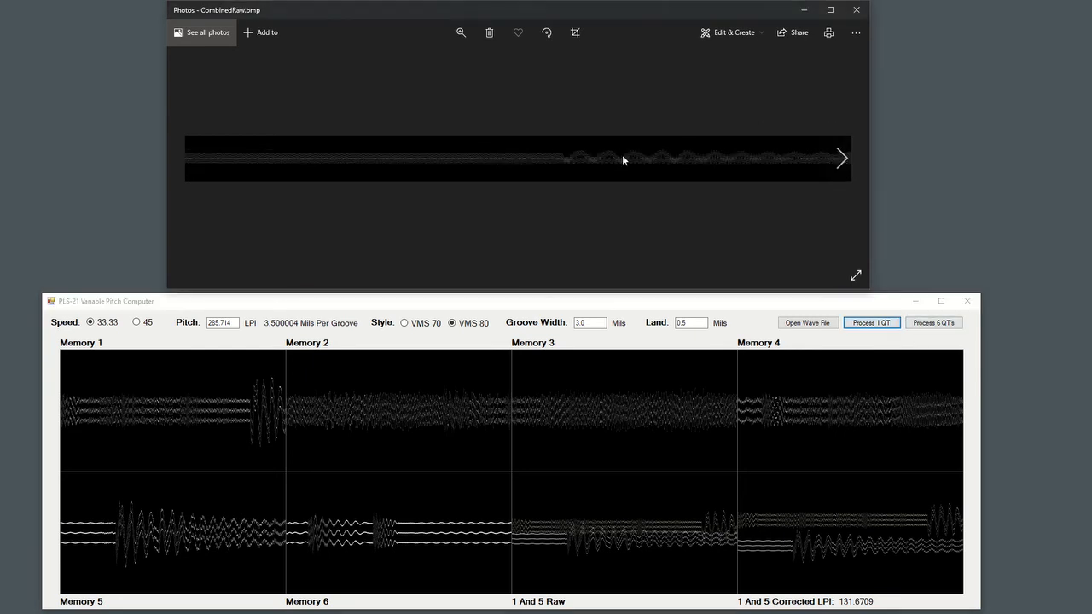
{"action": "left_click", "coordinate": [840, 157]}
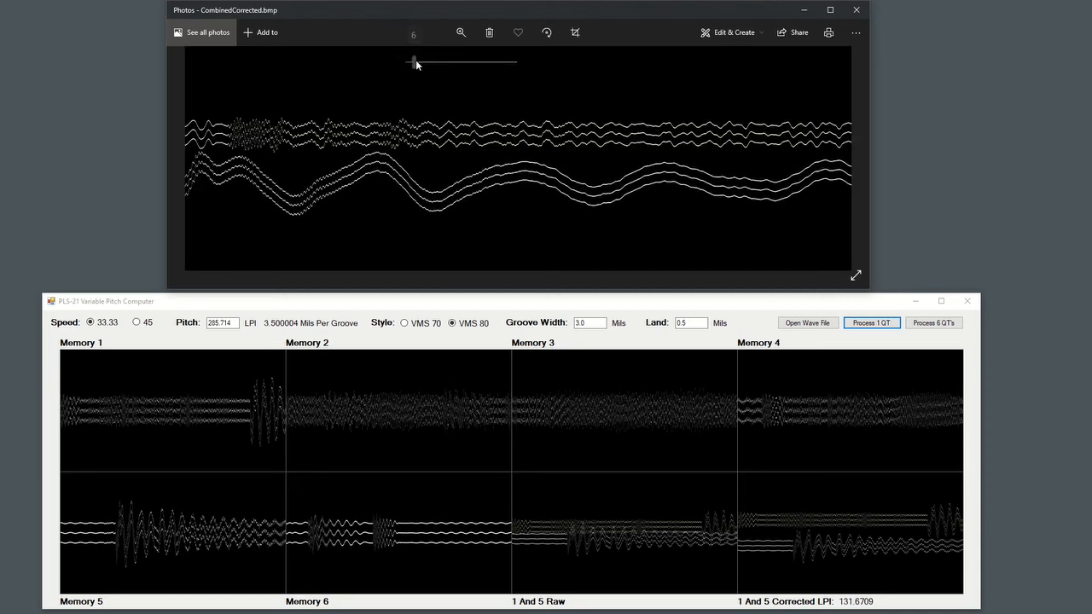
Raise the Photos zoom to about 21 on the interleaved corrected grooves
{"action": "left_click", "coordinate": [460, 33]}
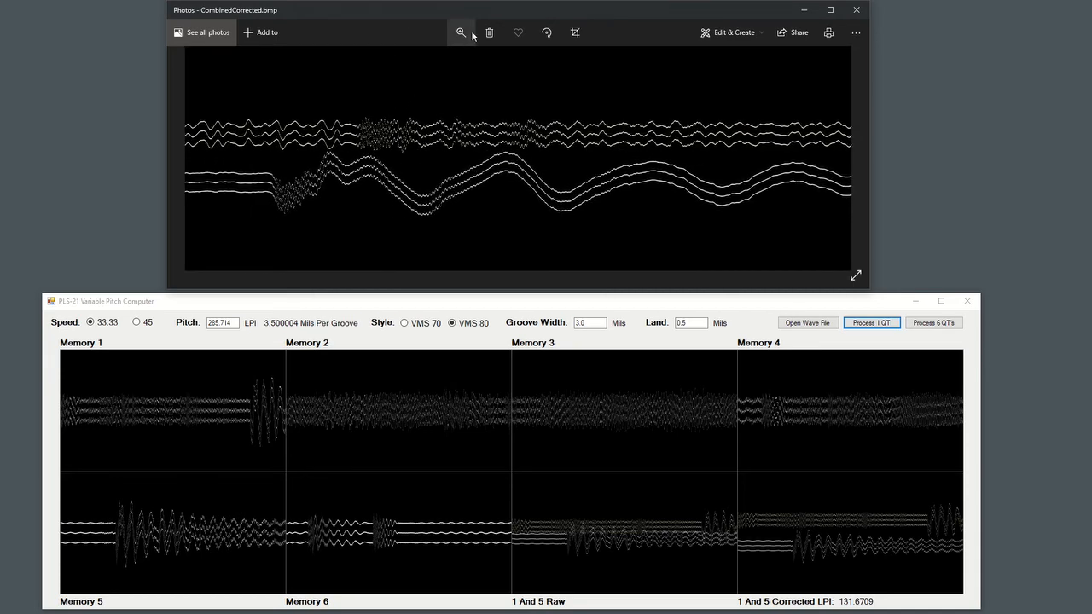
{"action": "left_click", "coordinate": [460, 32]}
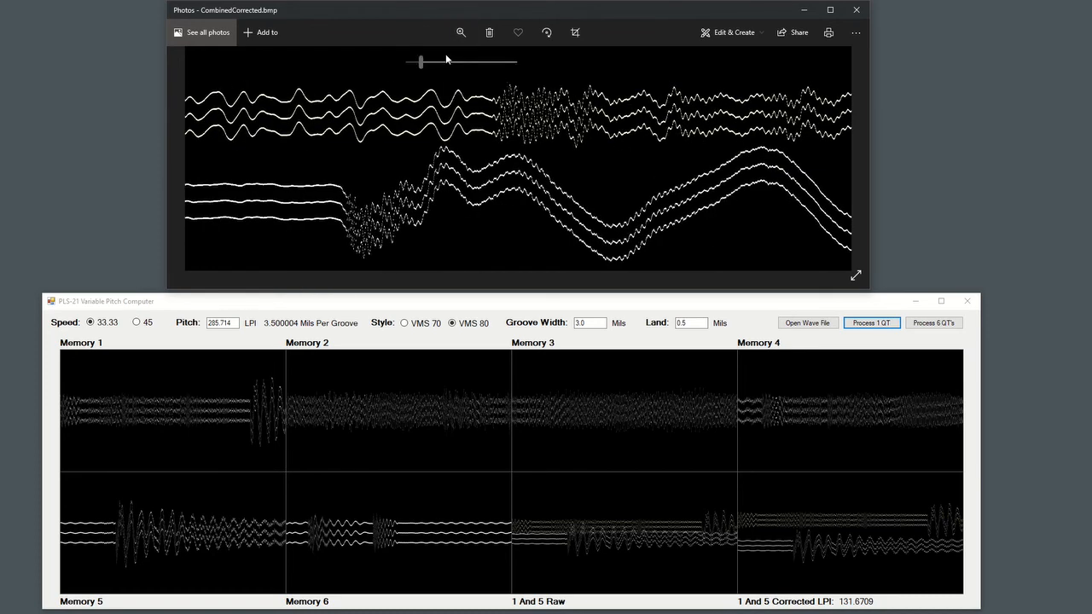
{"action": "left_click", "coordinate": [461, 32]}
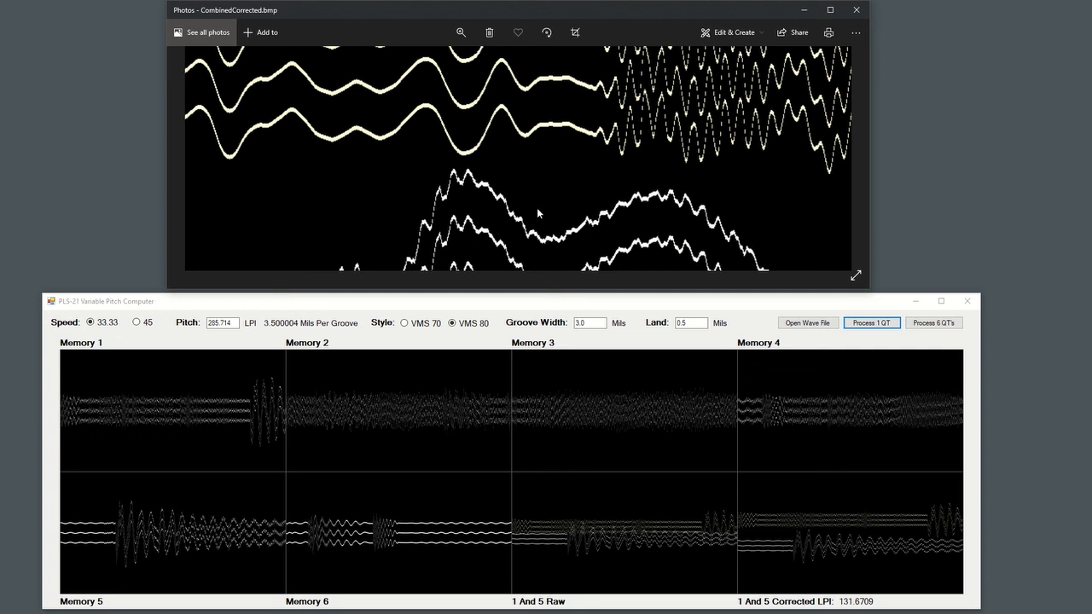
{"action": "mouse_move", "coordinate": [383, 181]}
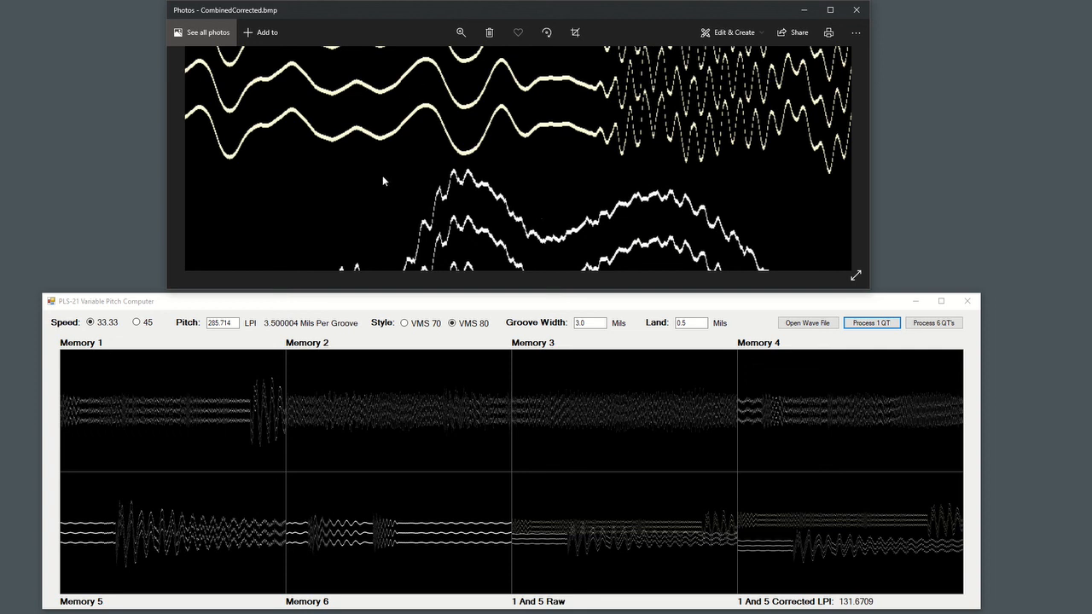
{"action": "mouse_move", "coordinate": [497, 94]}
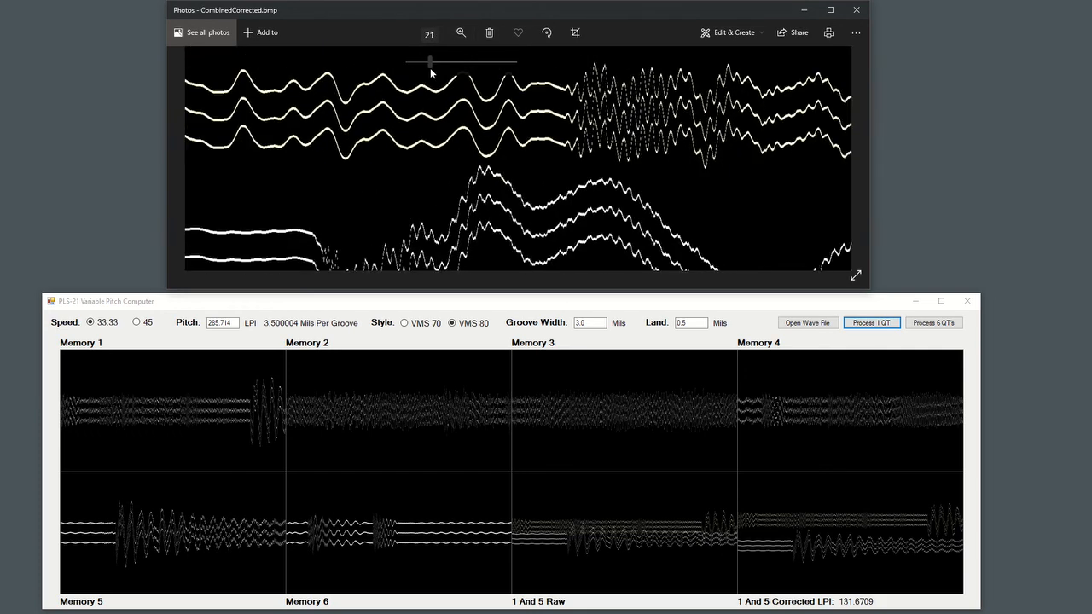
Drop the zoom to Best fit, then magnify a new stretch of CombinedCorrected grooves
{"action": "left_click_drag", "start_coordinate": [429, 61], "coordinate": [407, 62]}
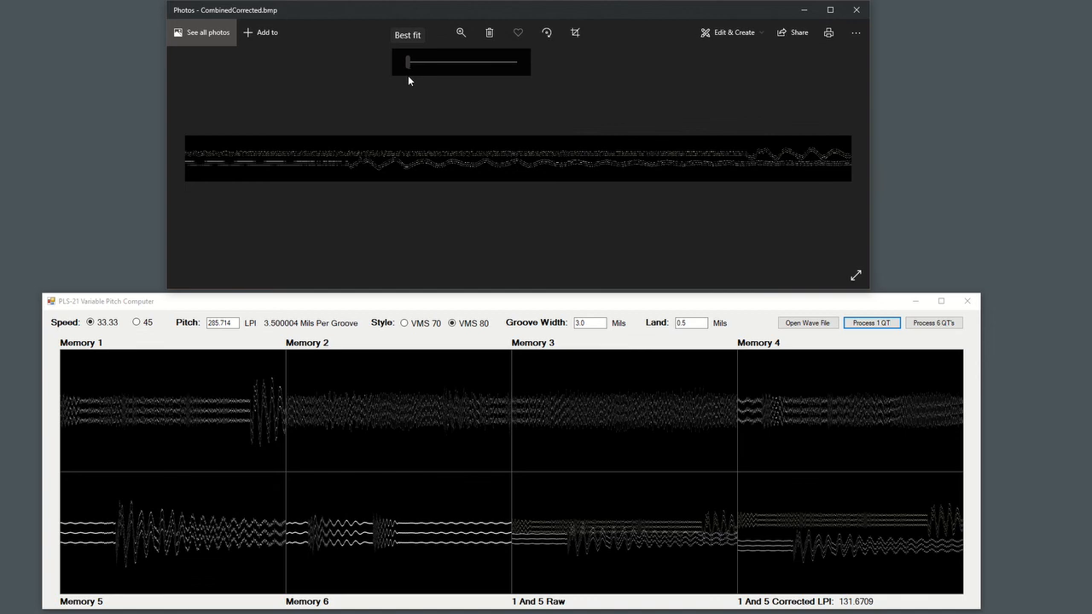
{"action": "mouse_move", "coordinate": [442, 68]}
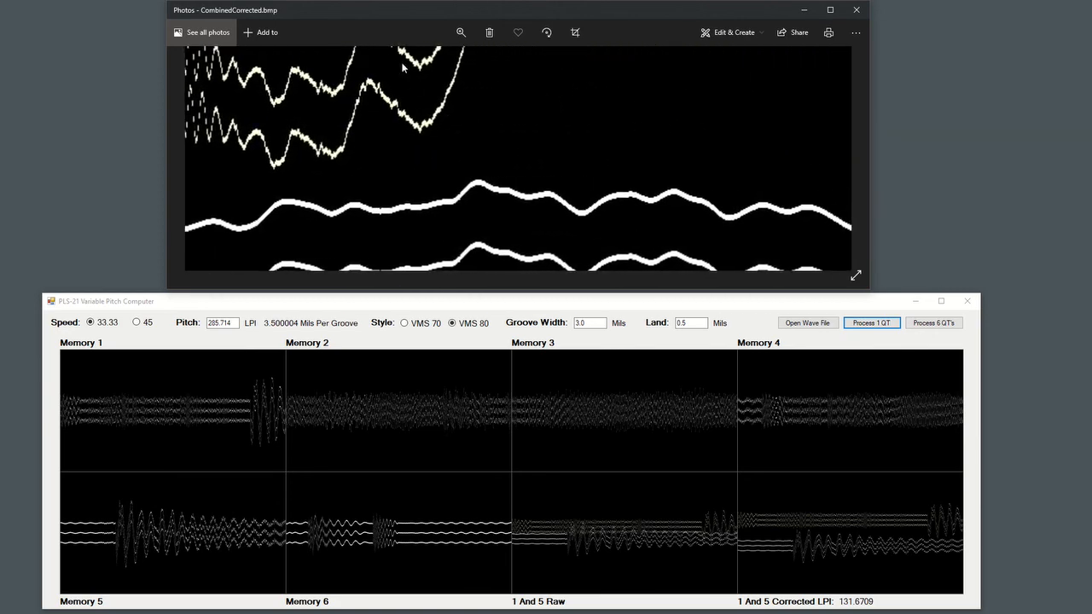
{"action": "left_click", "coordinate": [461, 32]}
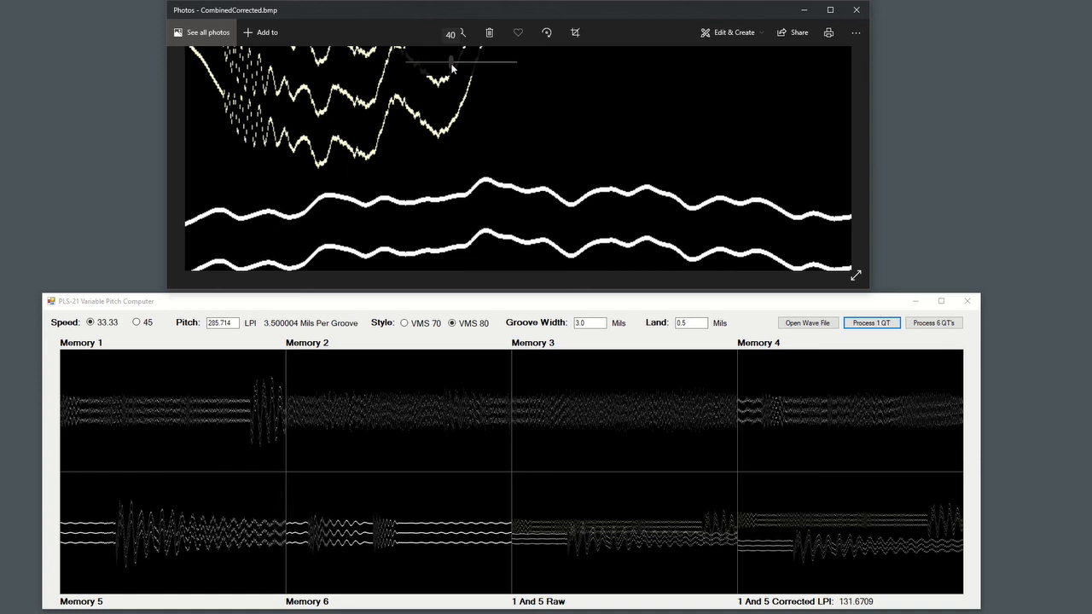
{"action": "left_click", "coordinate": [460, 33]}
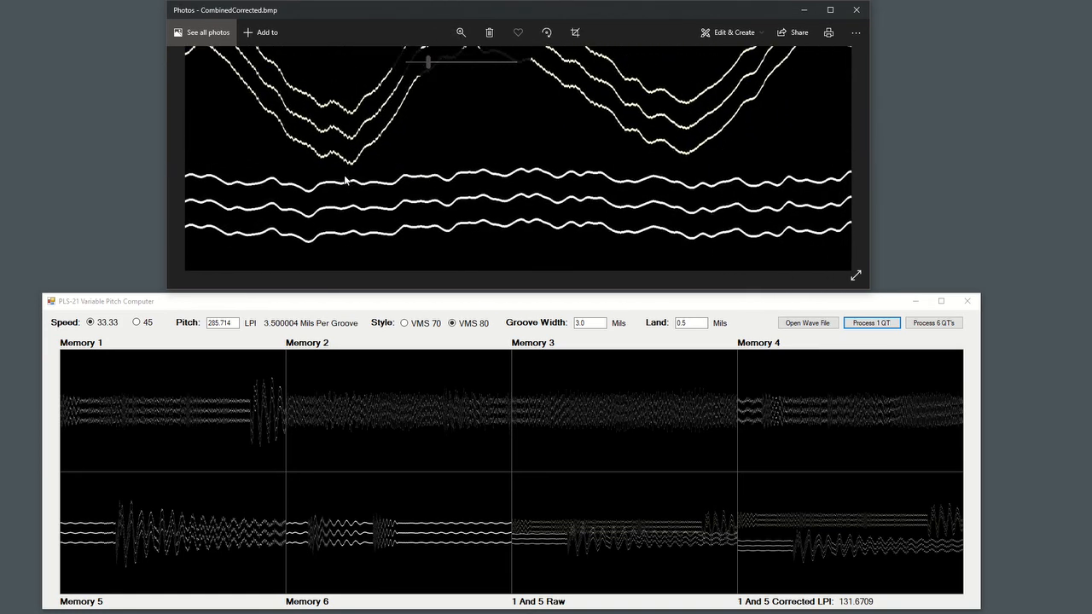